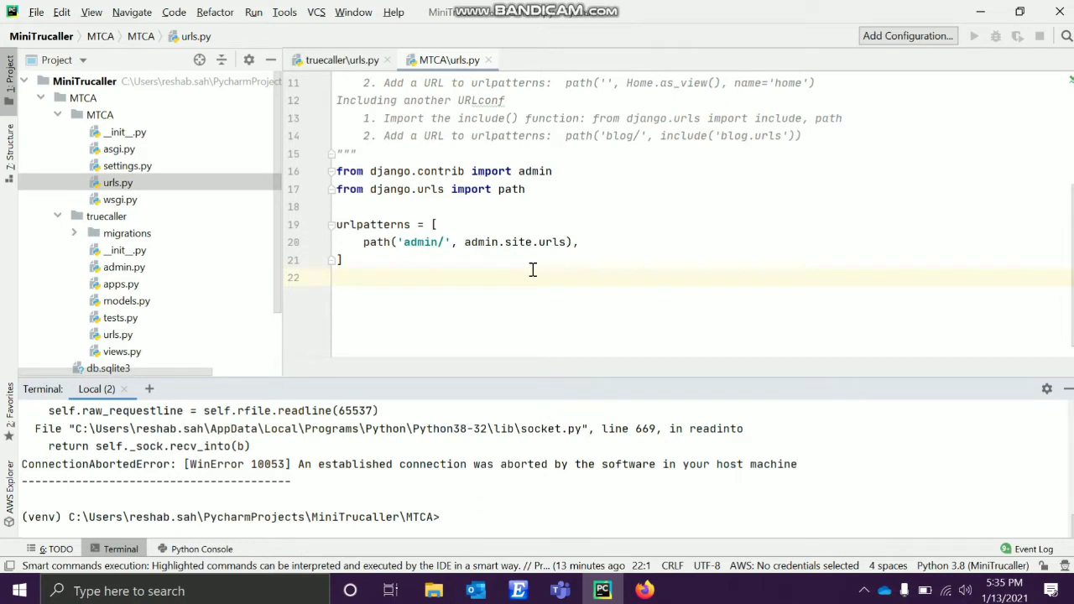
mouse_move(403, 258)
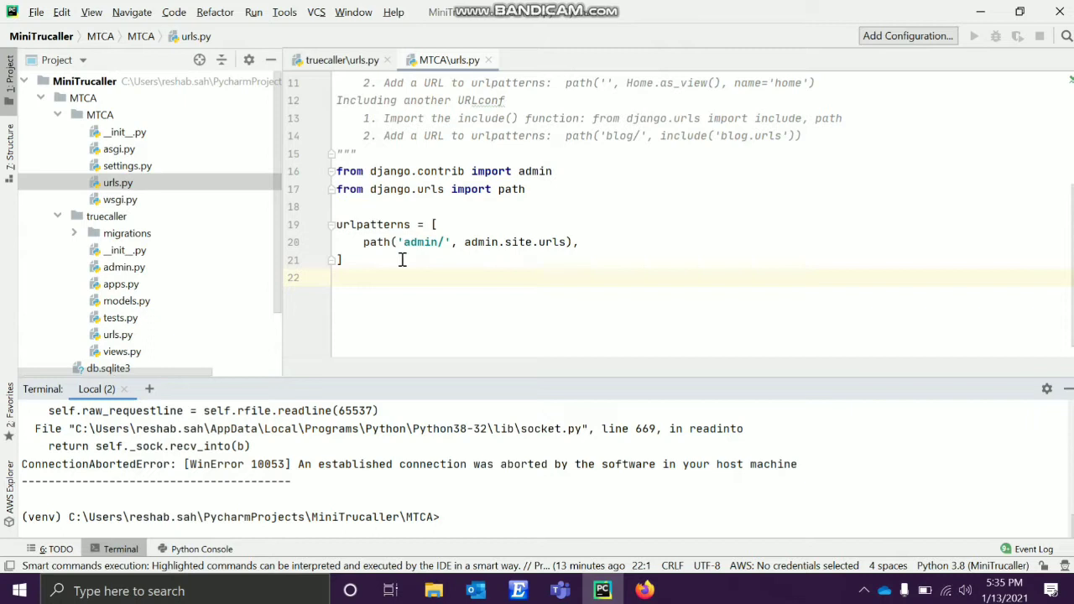
mouse_move(557, 242)
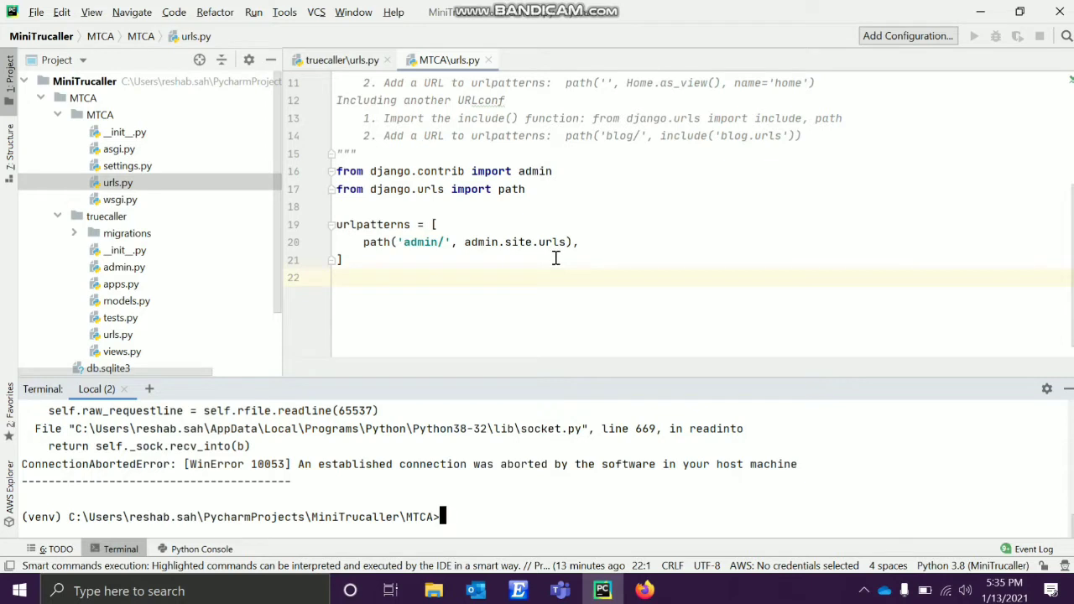
Begin a new path('', entry after the admin route in the project's urlpatterns.
click(579, 242)
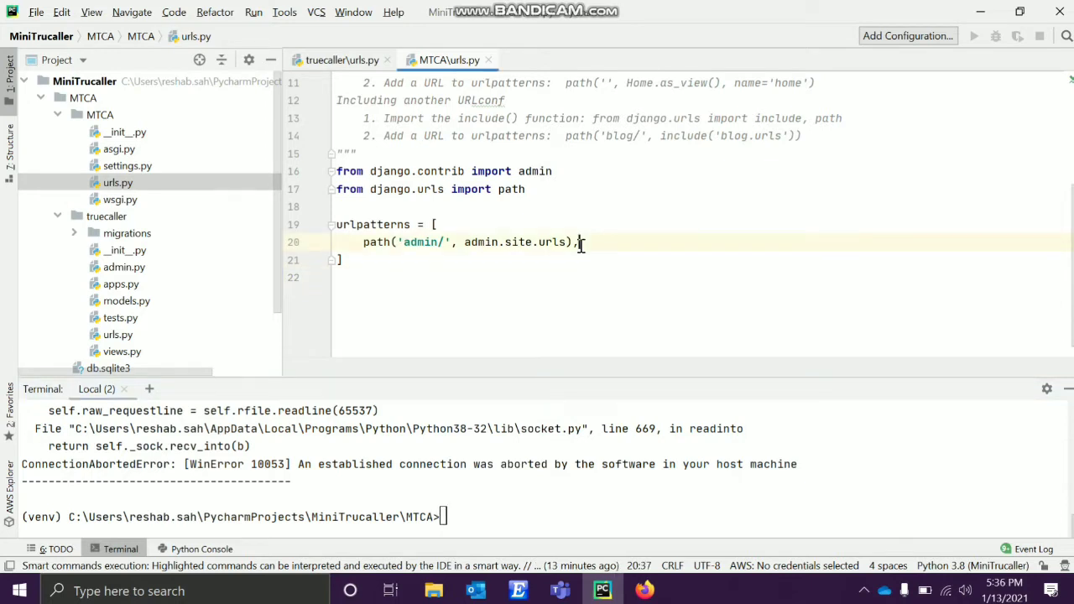
text(PATH)
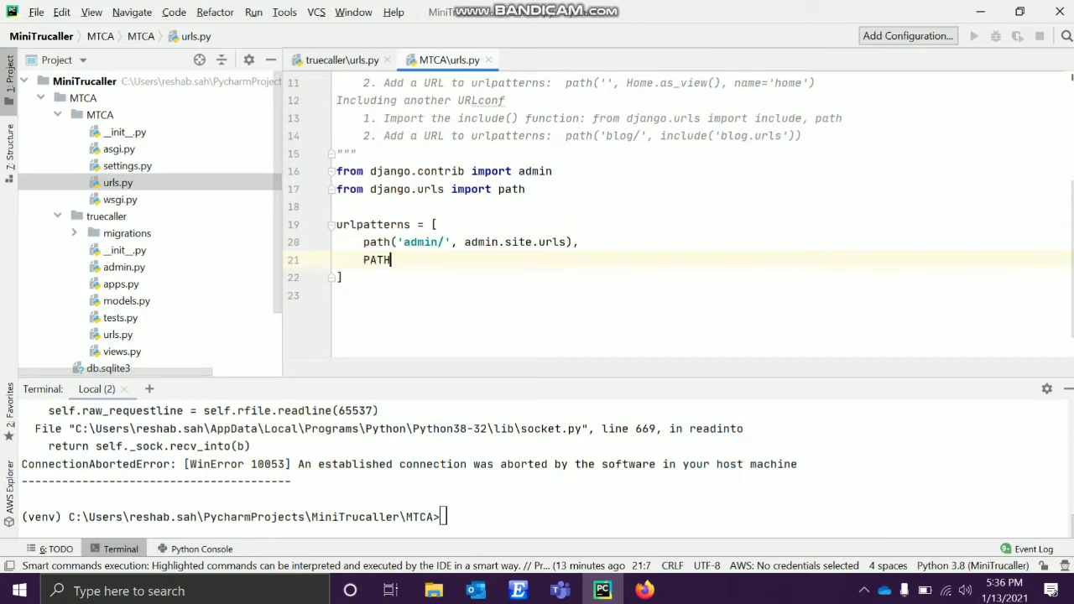
key(backspace)
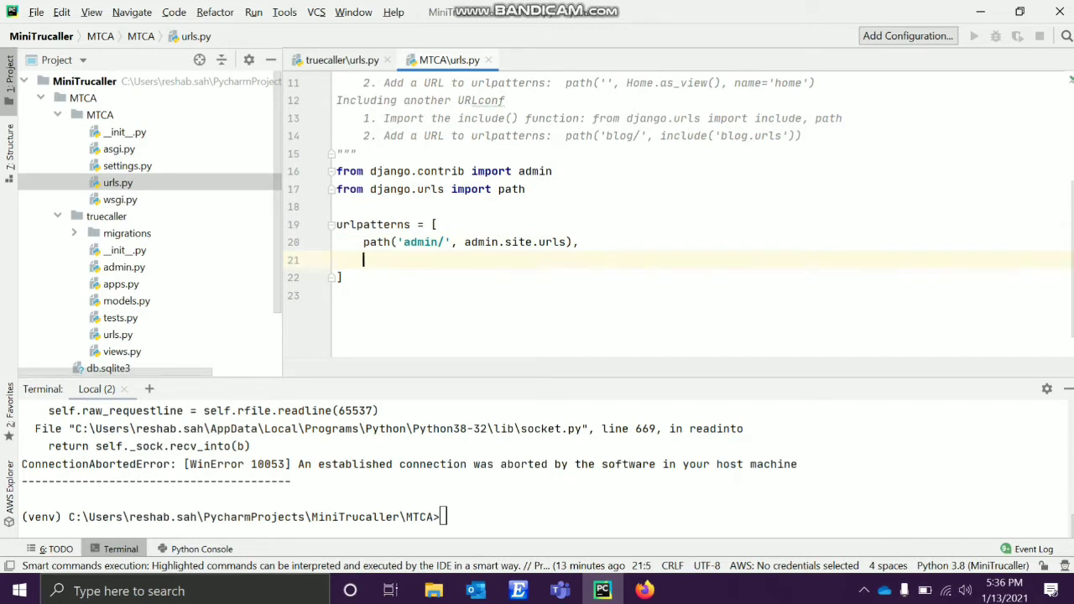
text(path(')
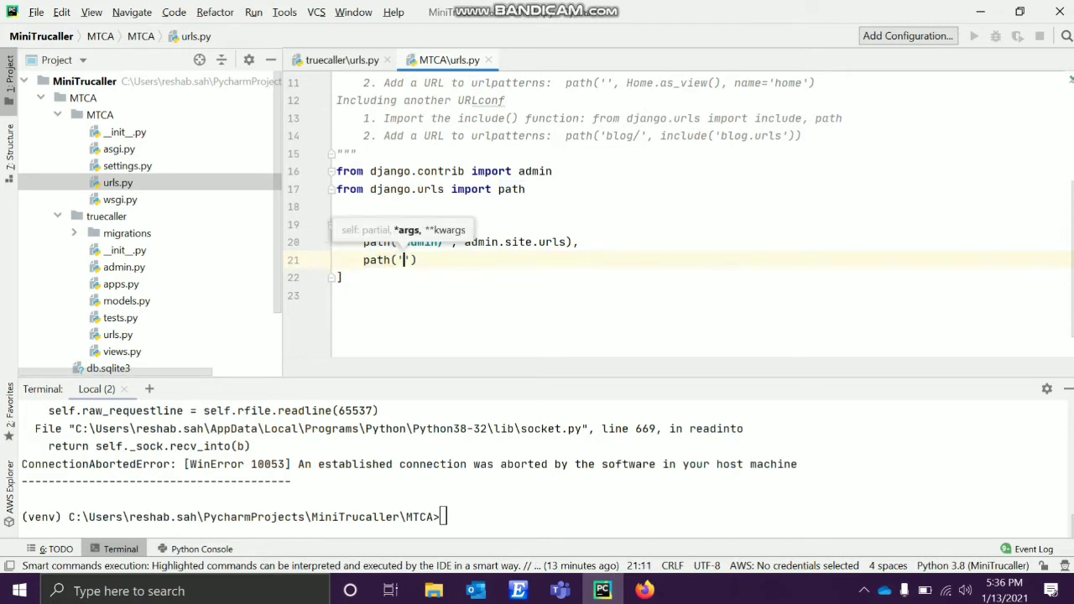
text(')
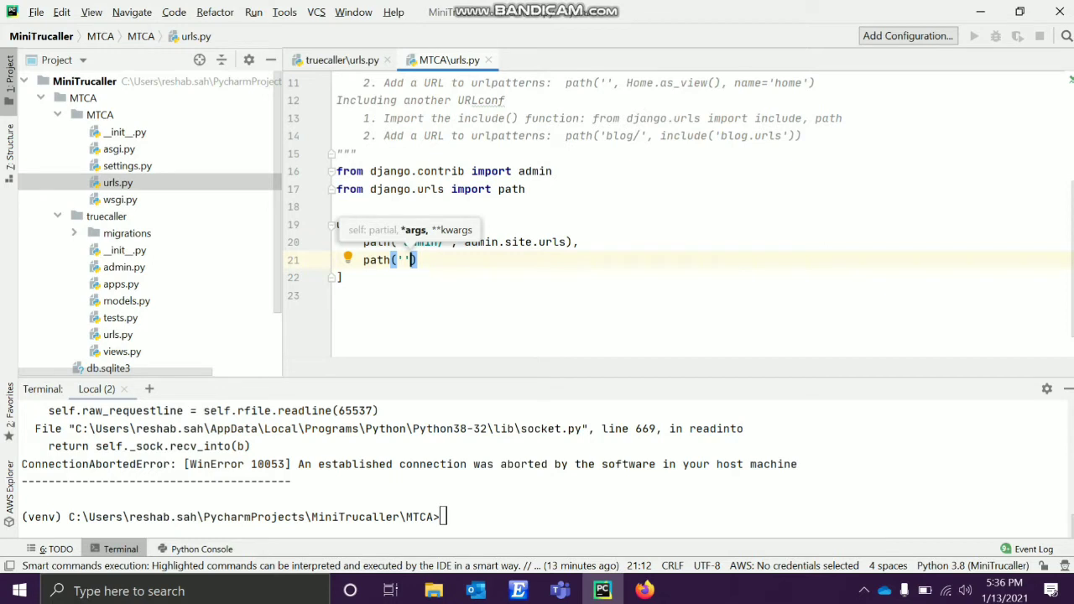
text(,)
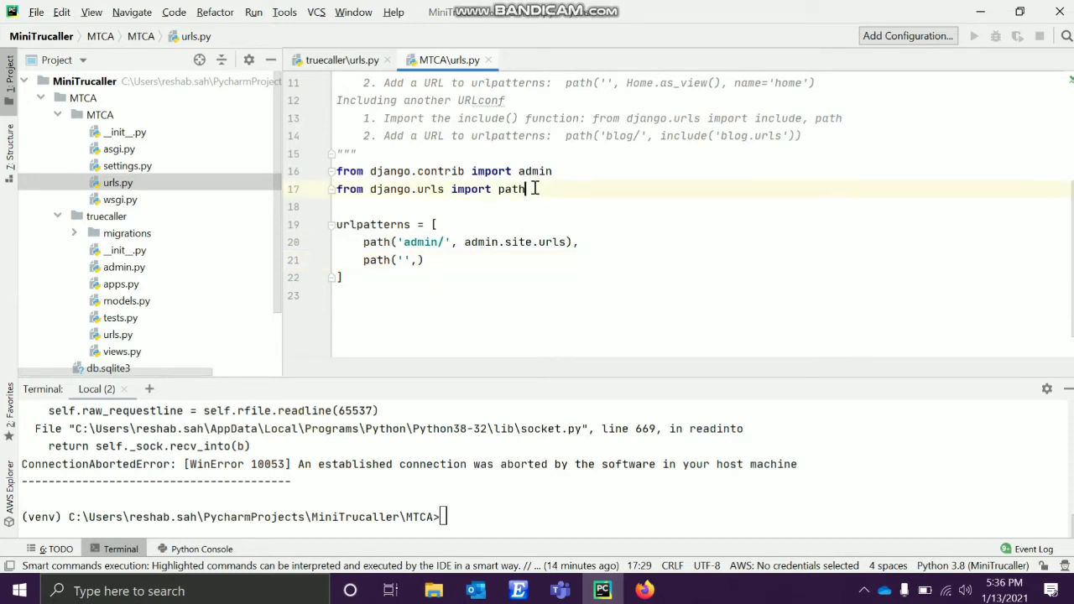
Import include from django.urls and start the root route as path('', include('.
text(, i)
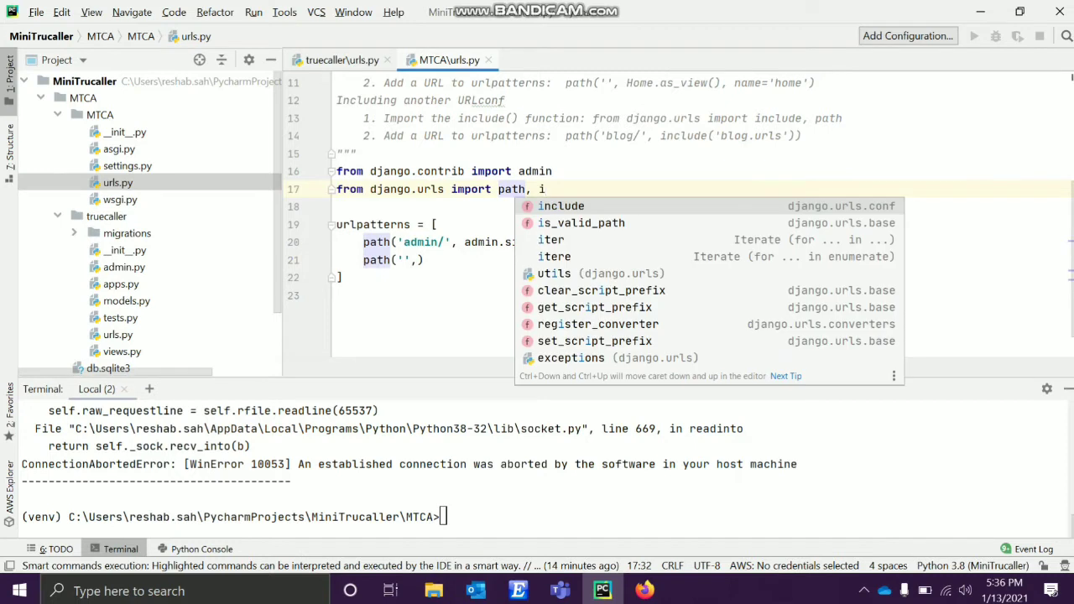
click(560, 205)
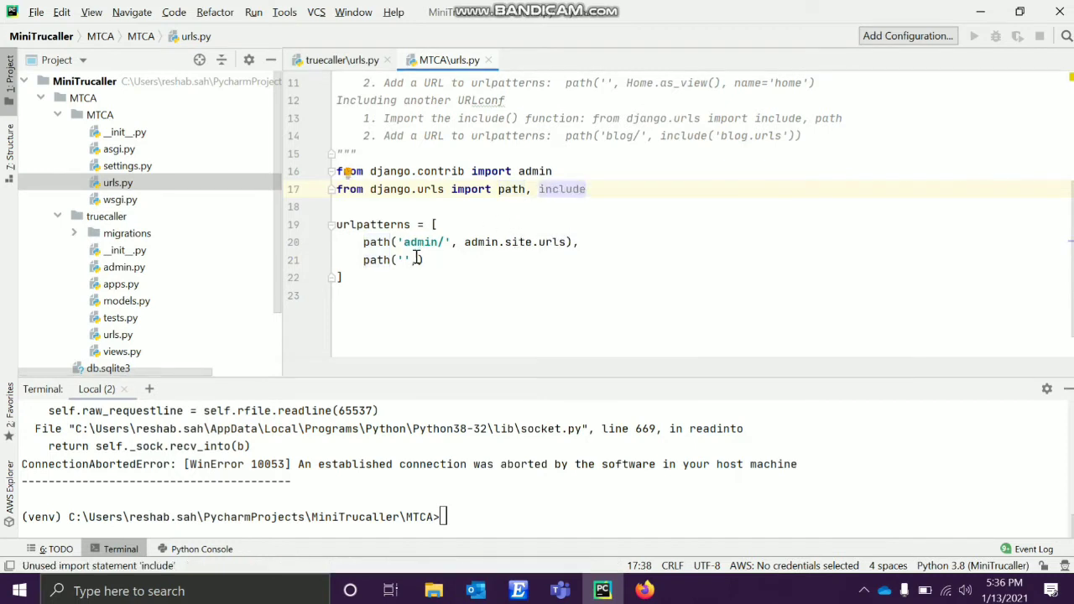
text(,include()
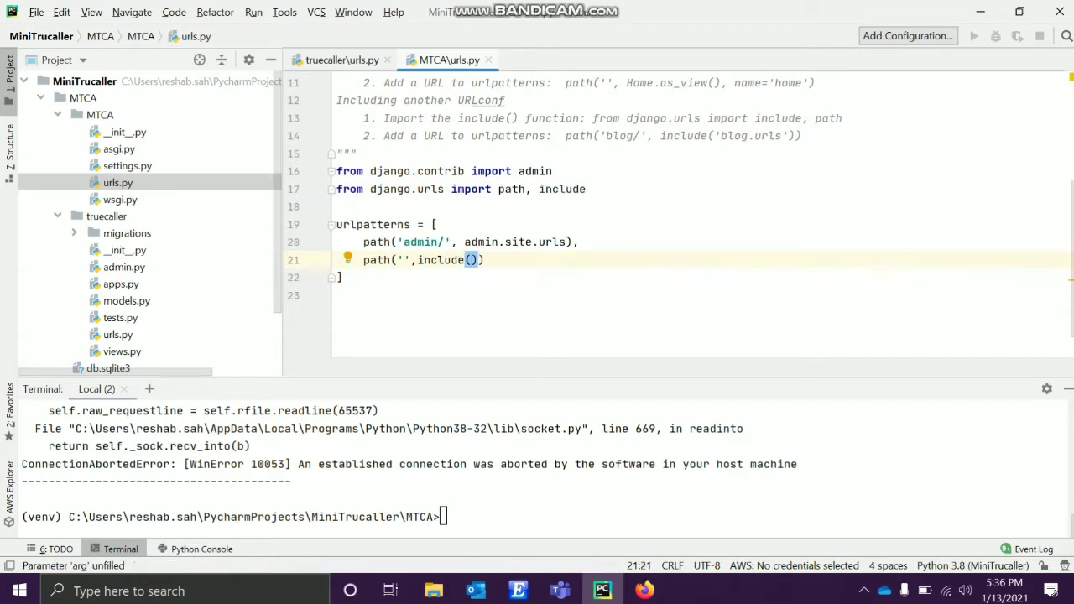
text(')
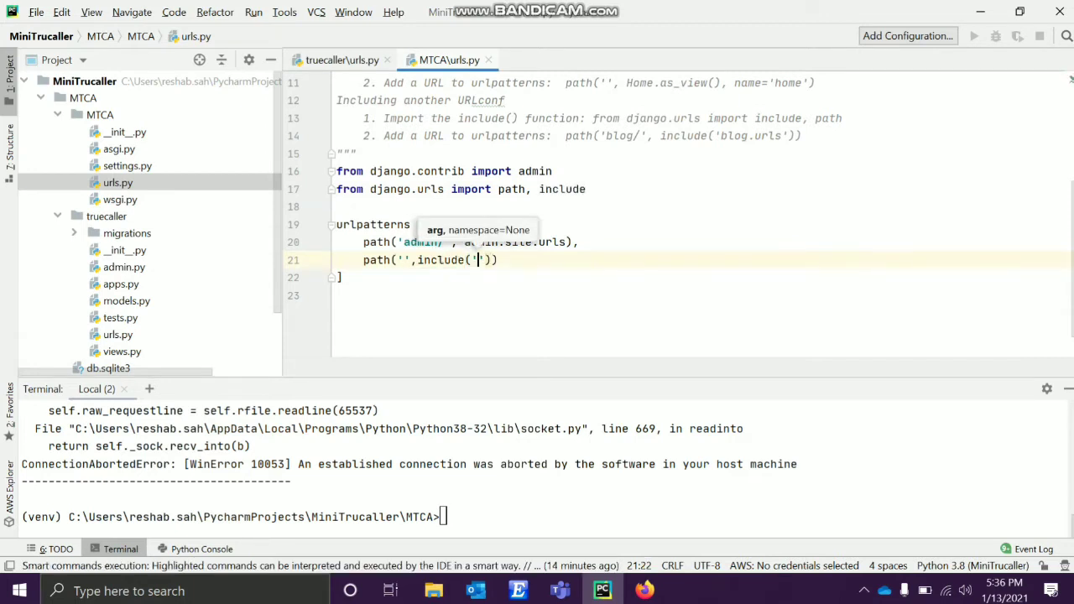
Complete the root route as path('', include('trecaller.urls')), with a trailing comma.
text(tr)
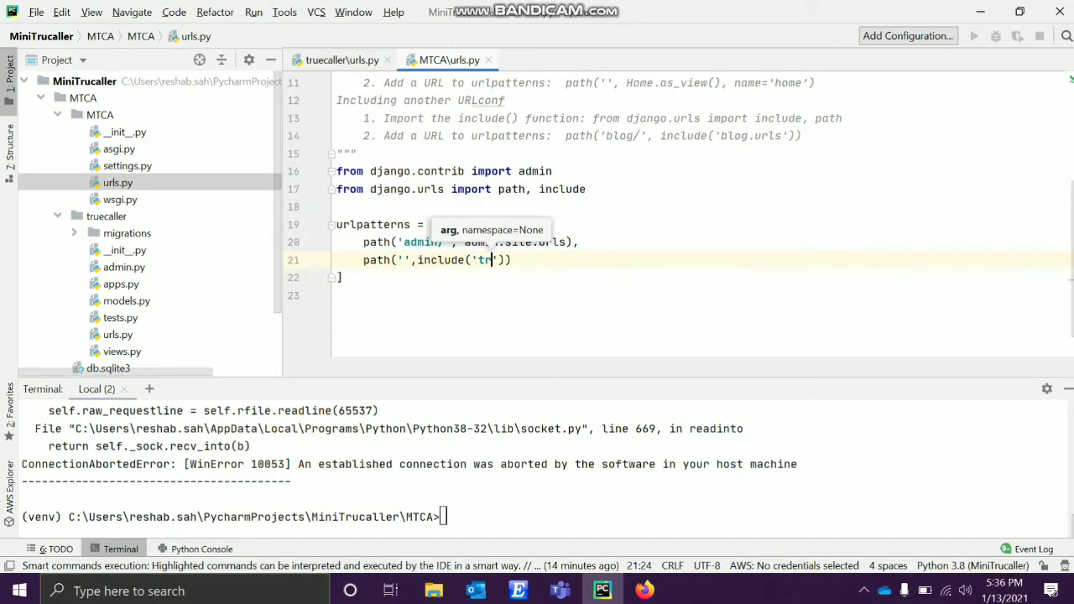
text(ecaller)
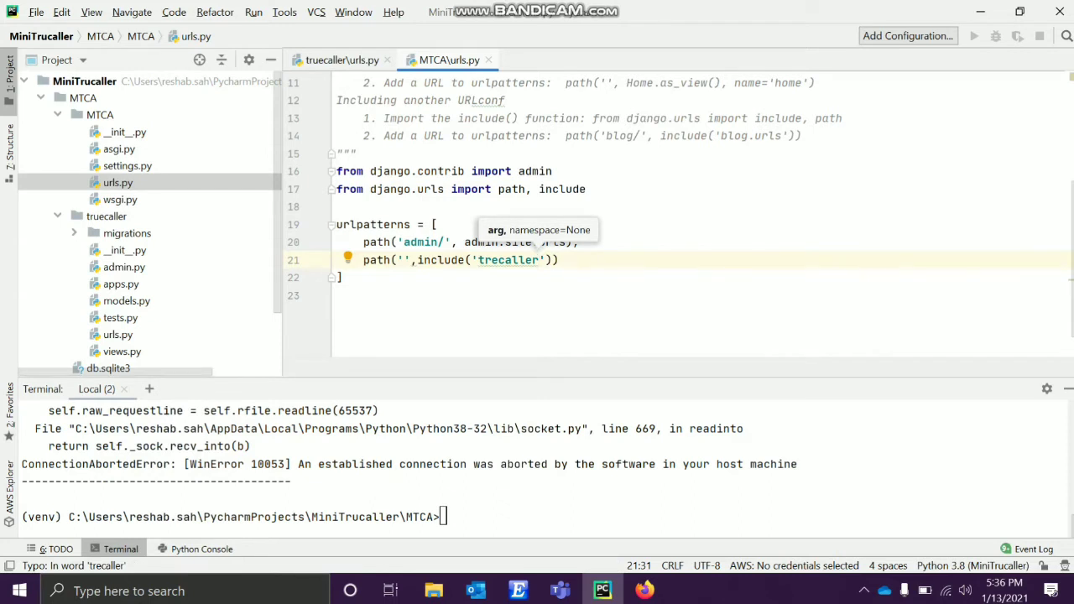
text(.u)
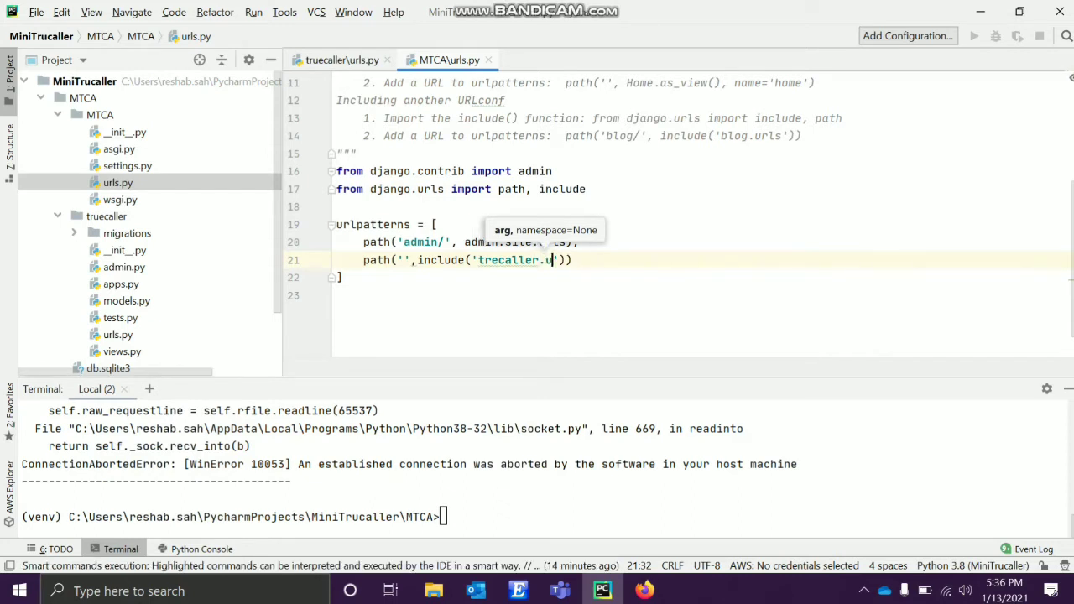
text(rls)
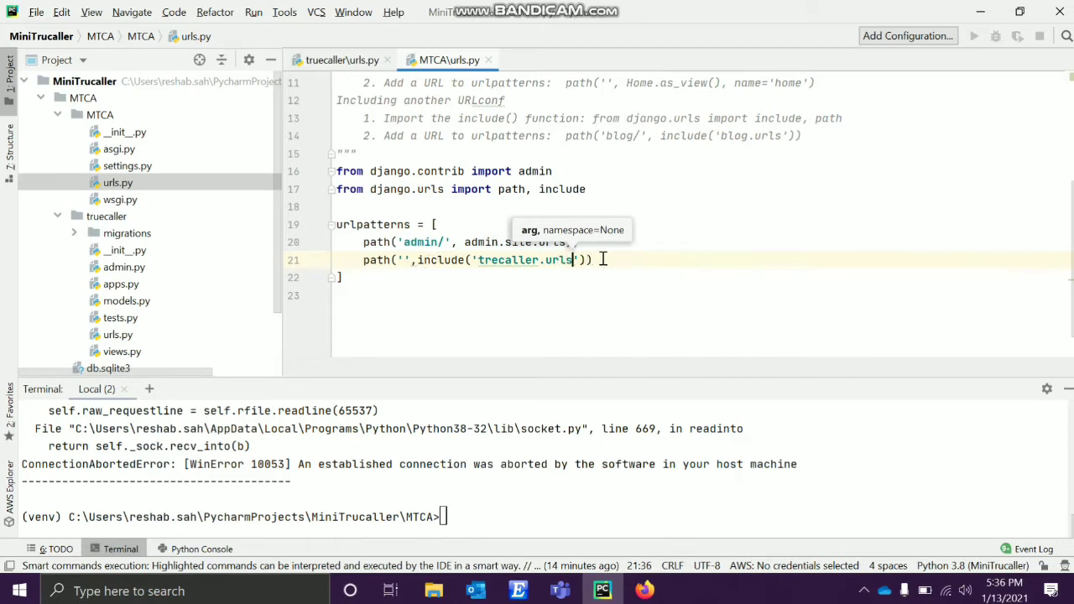
text(,)
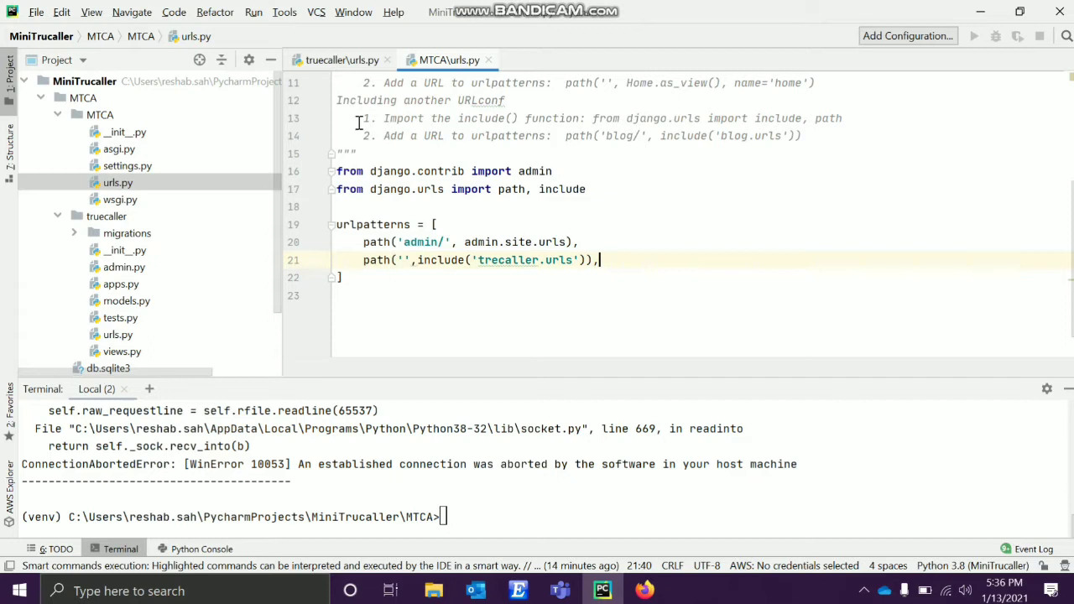
mouse_move(660, 138)
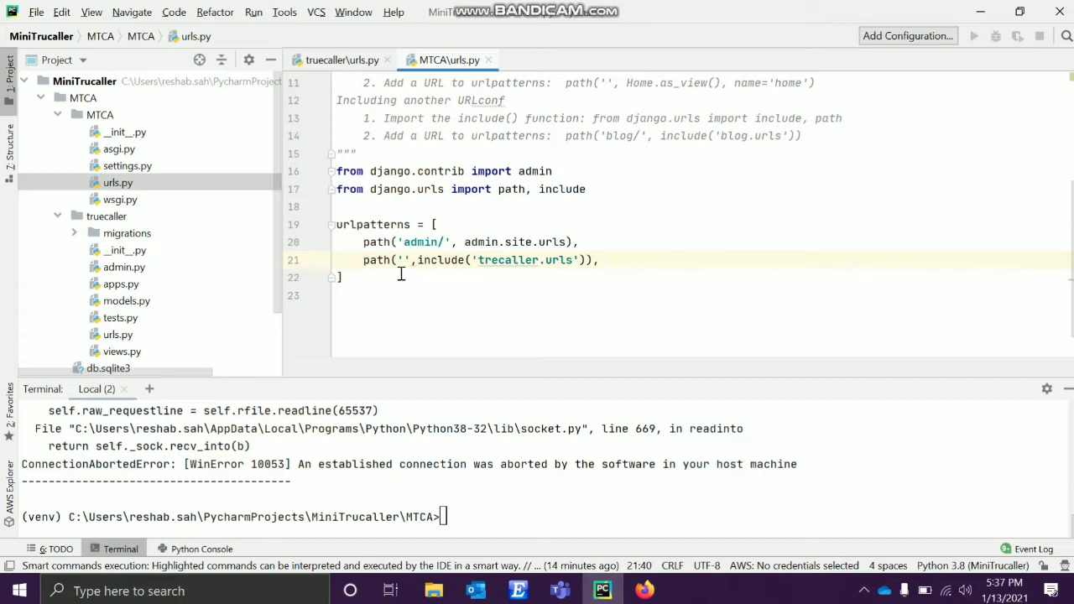
mouse_move(430, 258)
text(u)
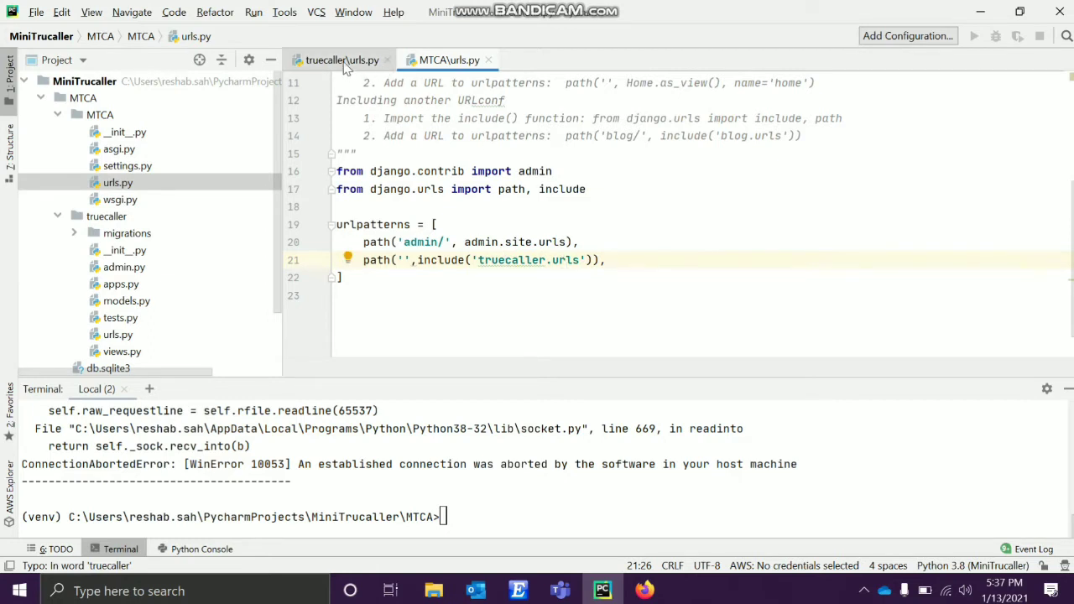
In truecaller/urls.py route the empty path to 'views.home'.
click(339, 61)
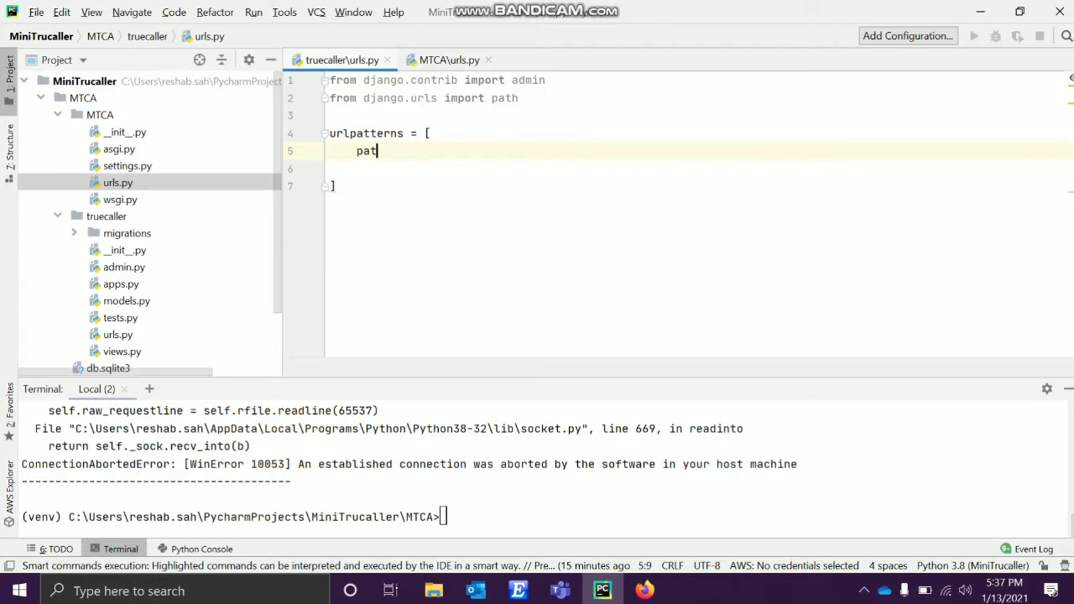
text(h())
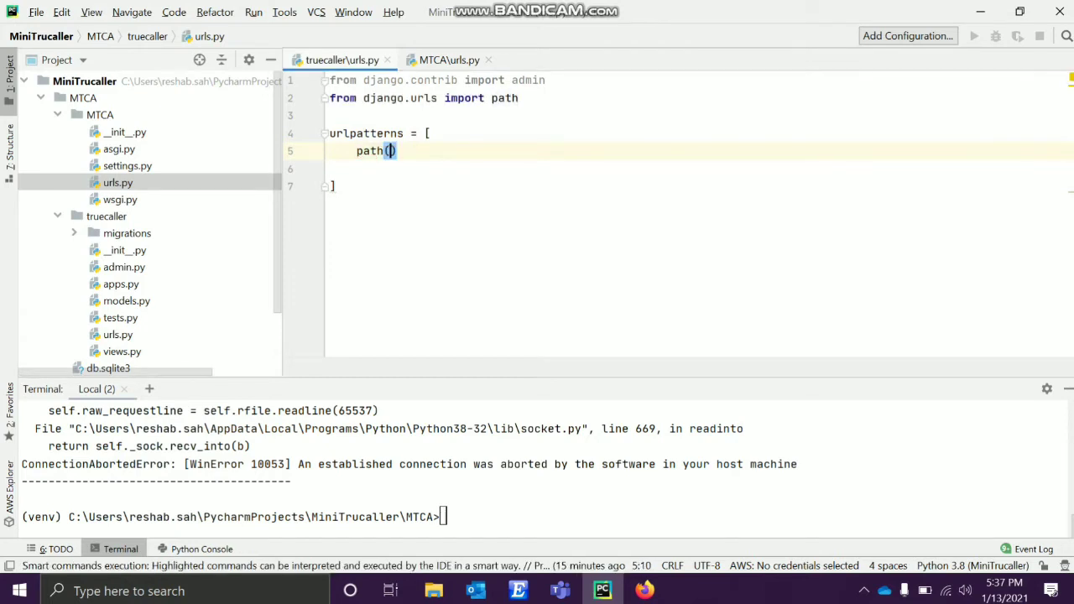
text('')
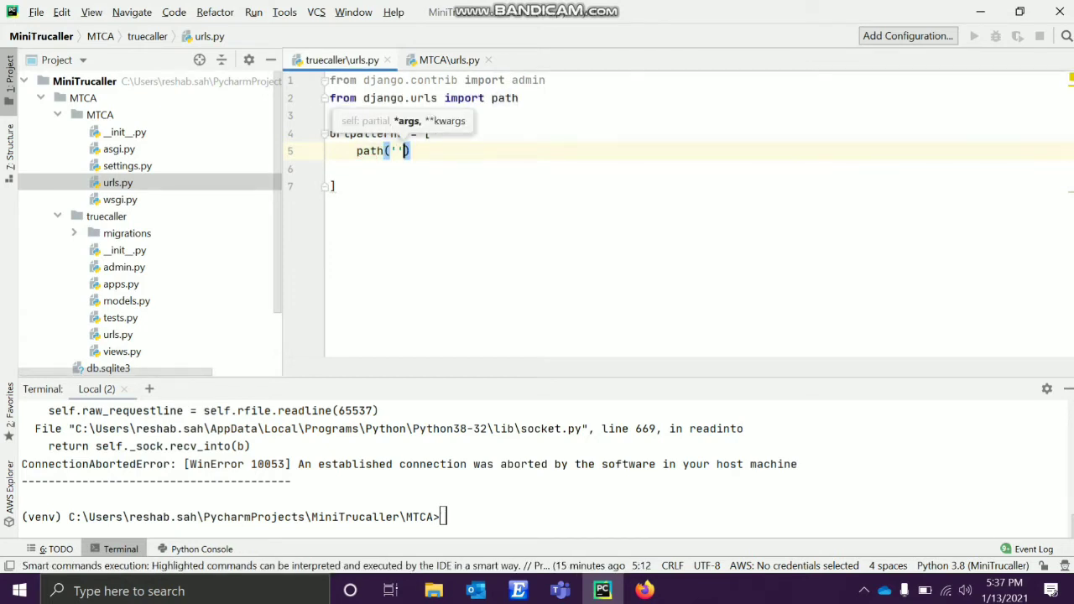
text(,)
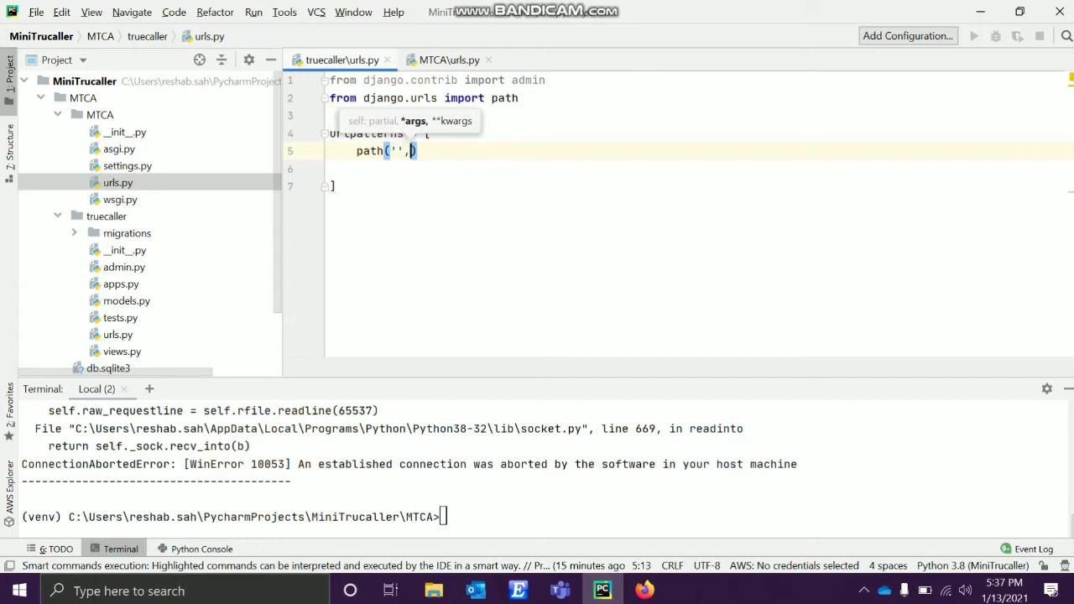
text(views)
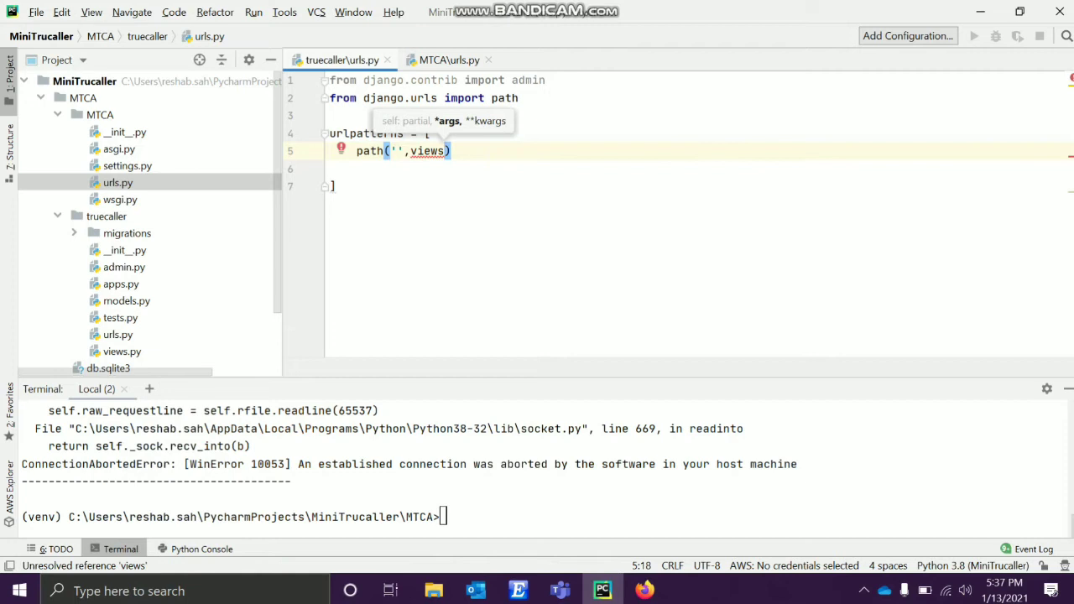
text(.)
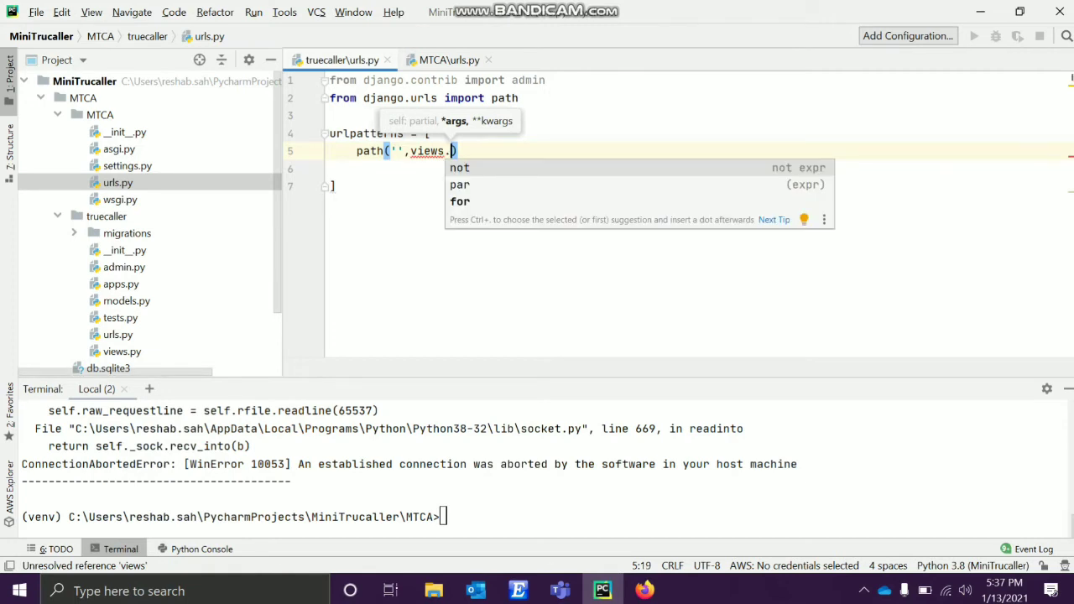
text(h)
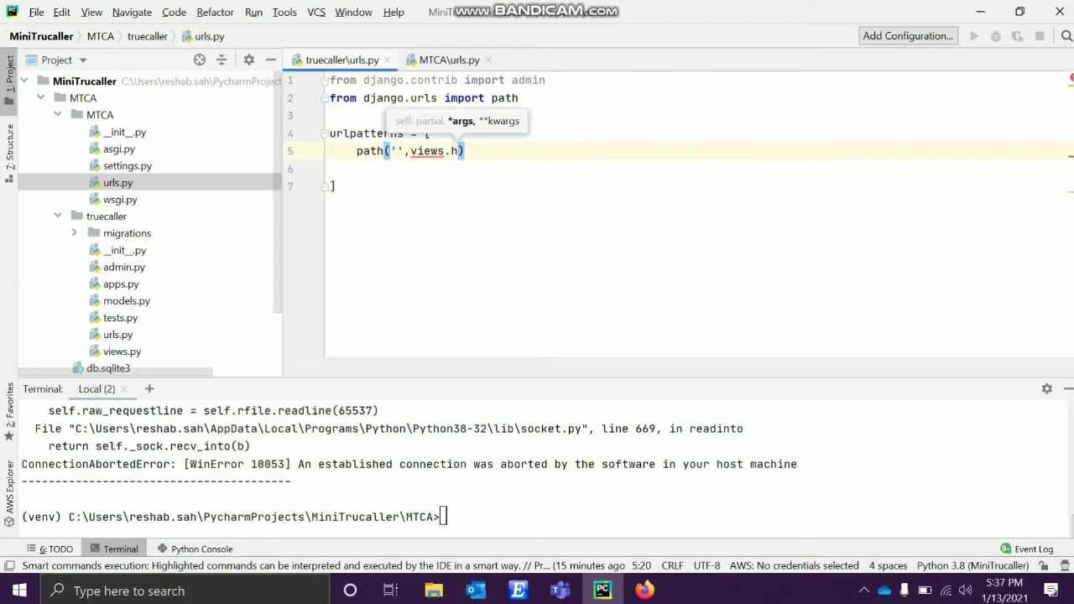
text(ome)
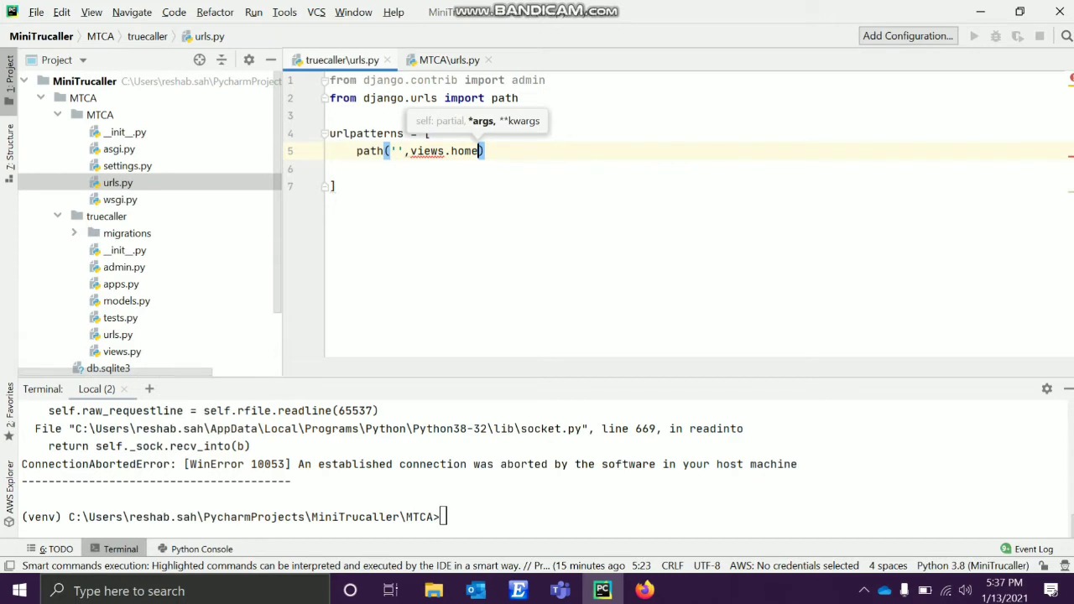
text('')
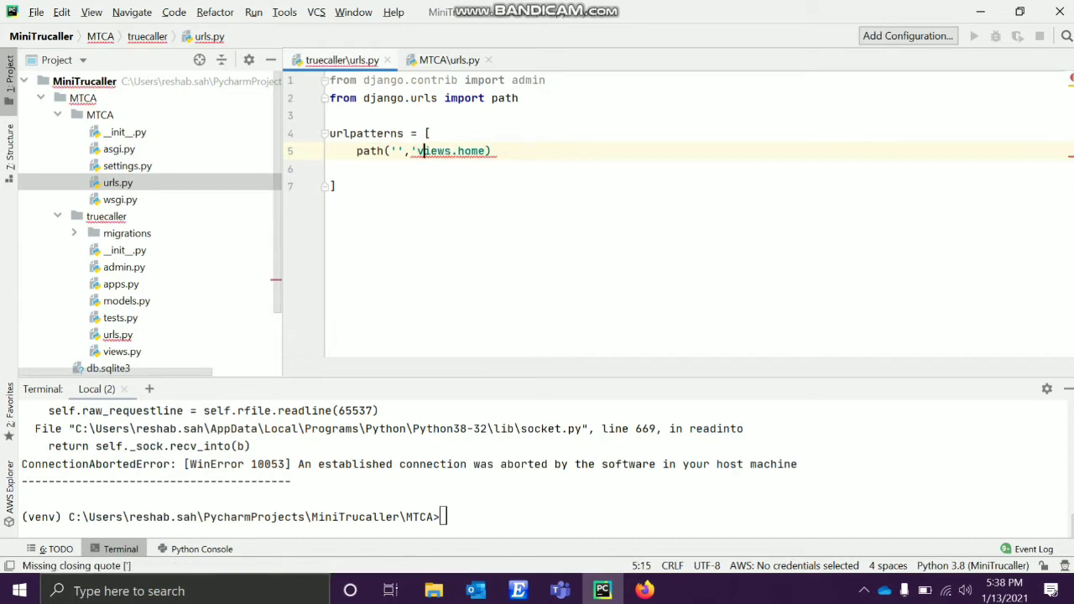
text(')
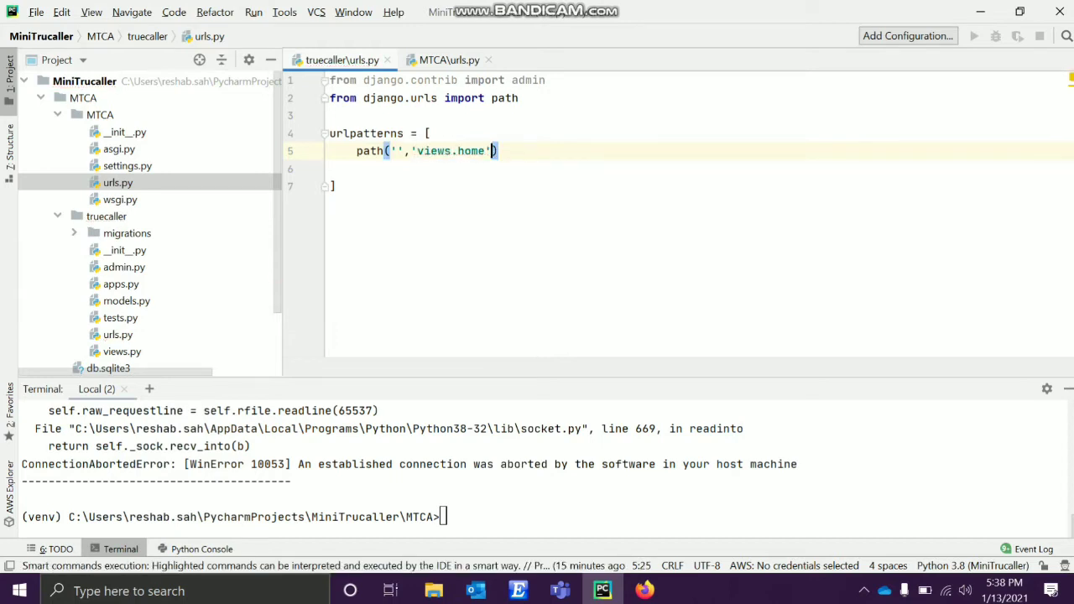
Name the route 'home' and close the path() entry with a trailing comma.
text(, name=h)
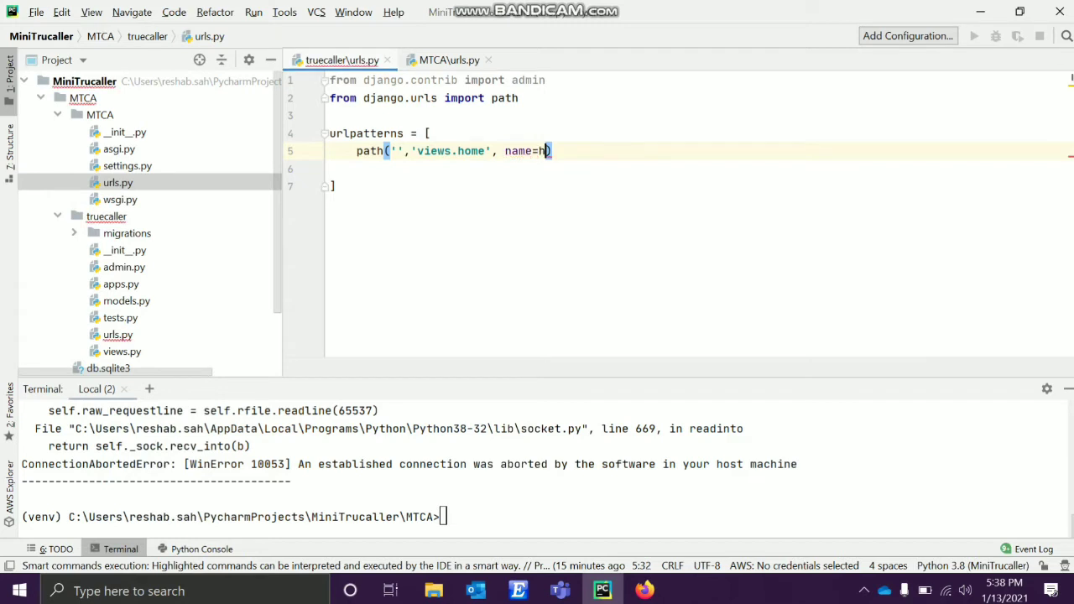
text(ome)
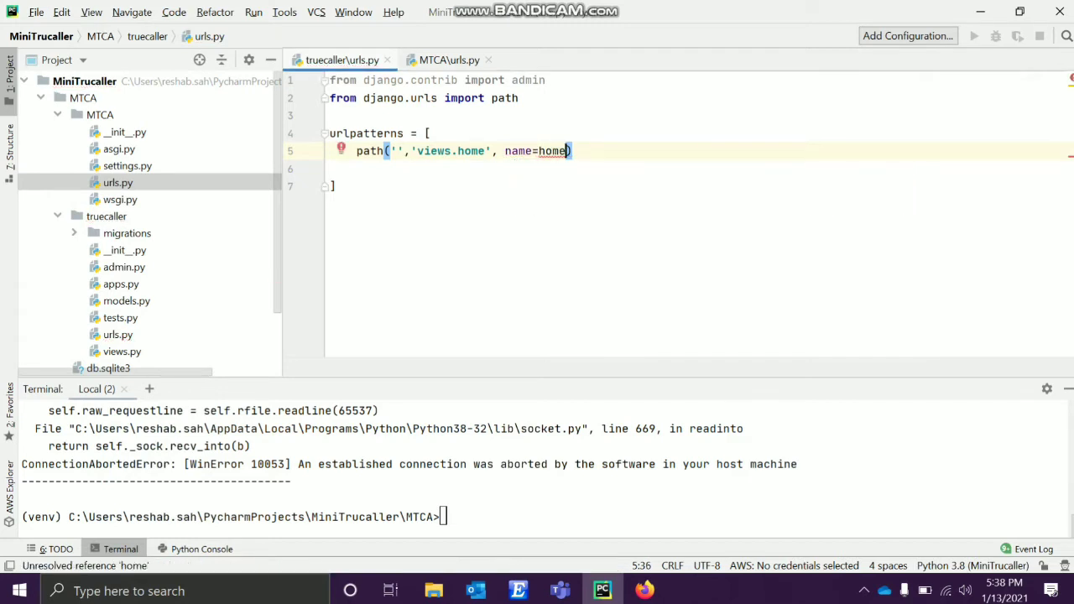
text('home)
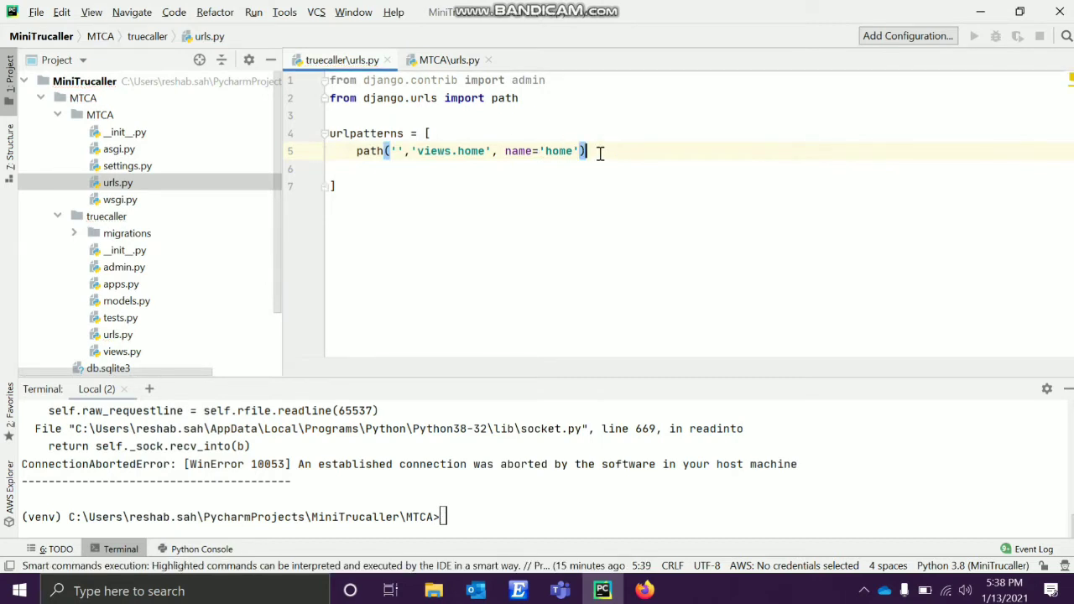
text(,)
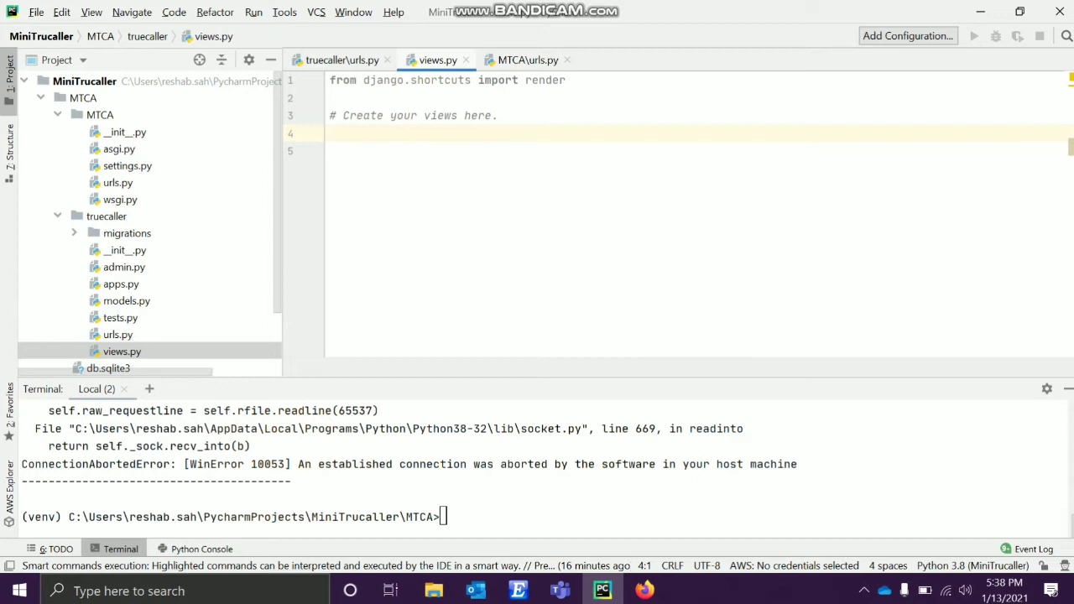
Define a home(request) function in views.py and begin its return statement.
text(def)
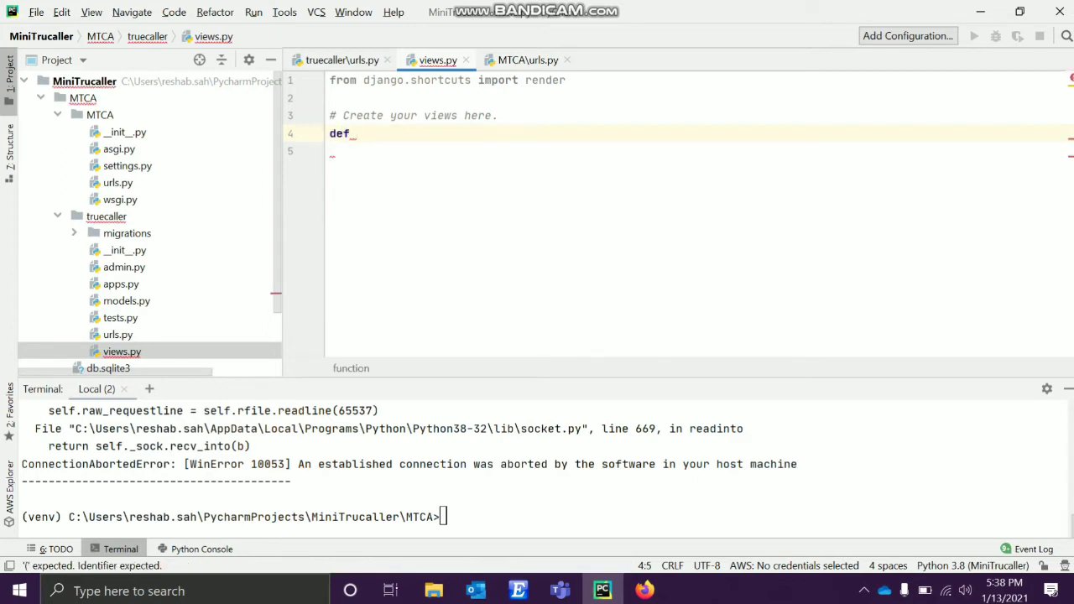
text(hom)
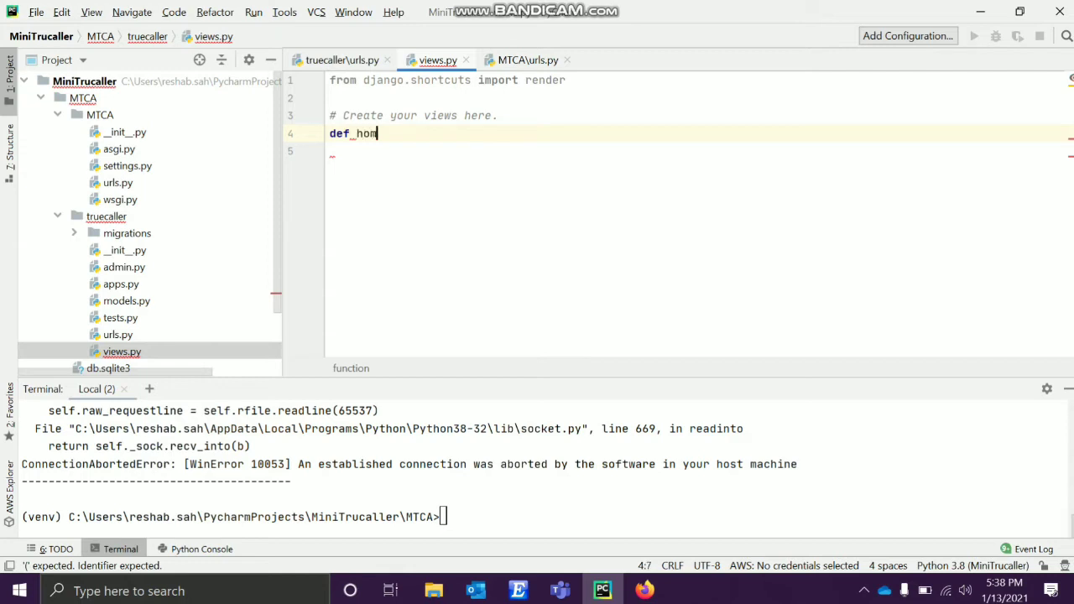
text(e)
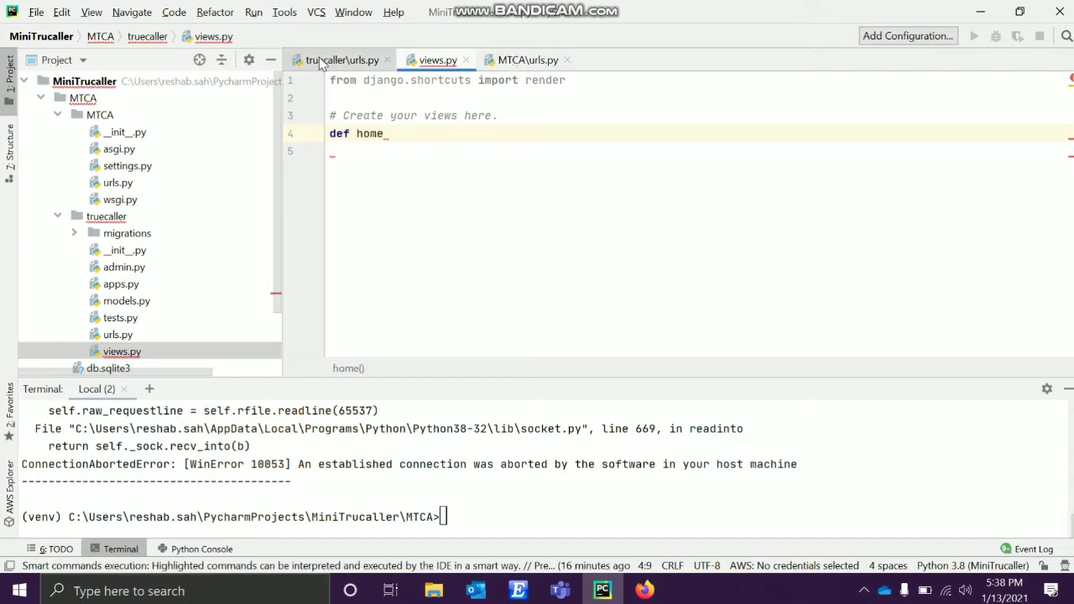
click(339, 60)
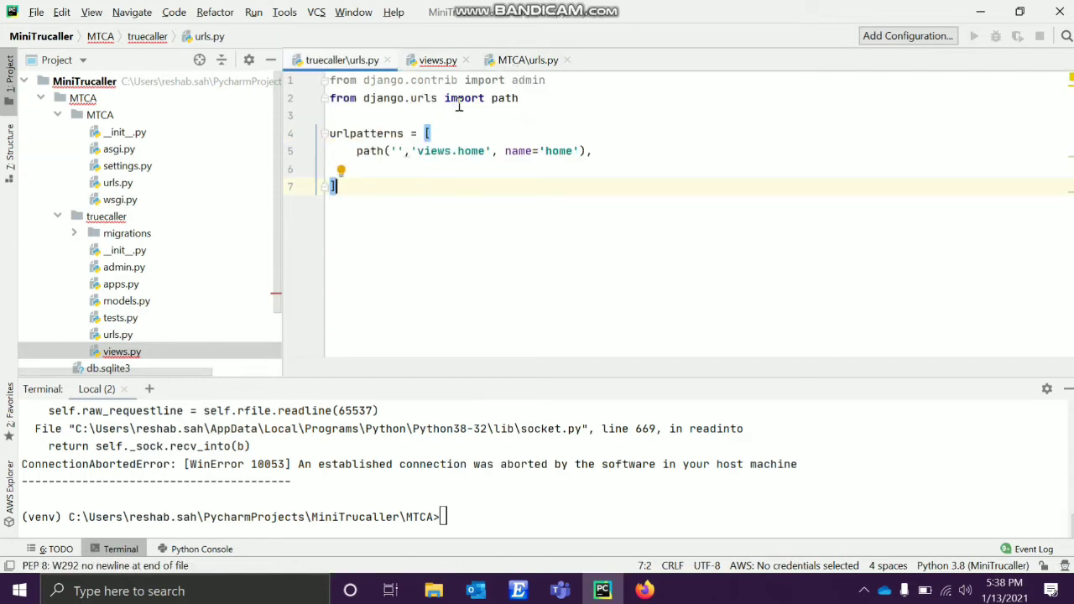
click(436, 61)
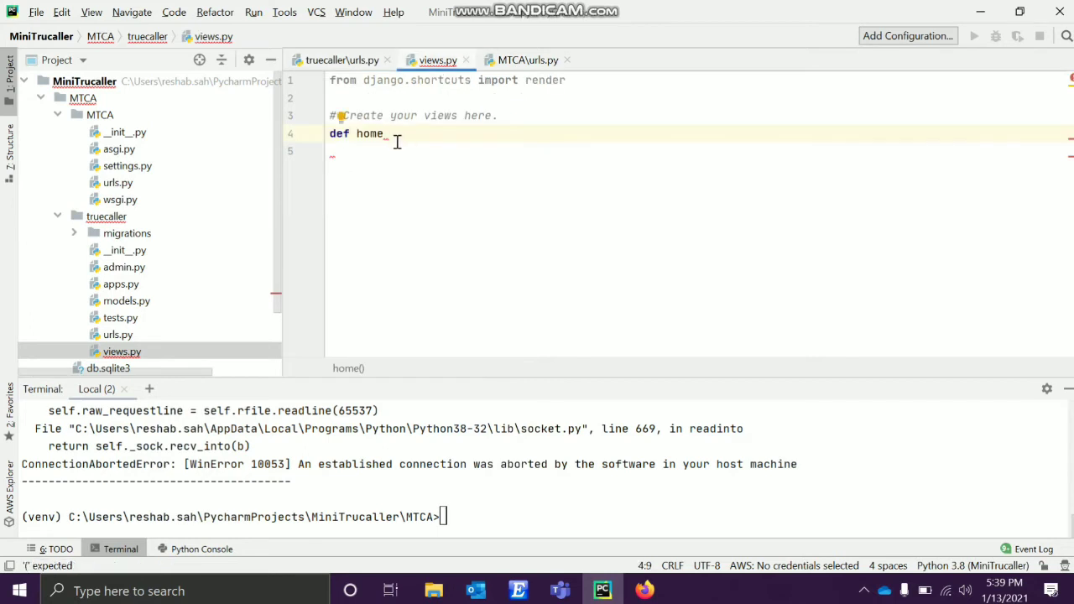
text((req)
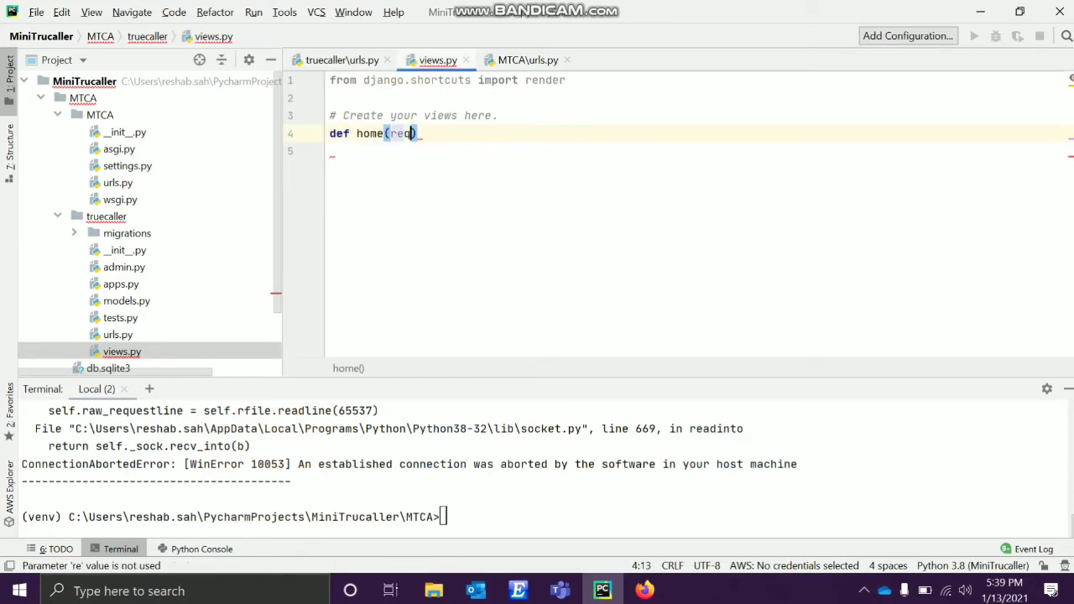
text(uest):)
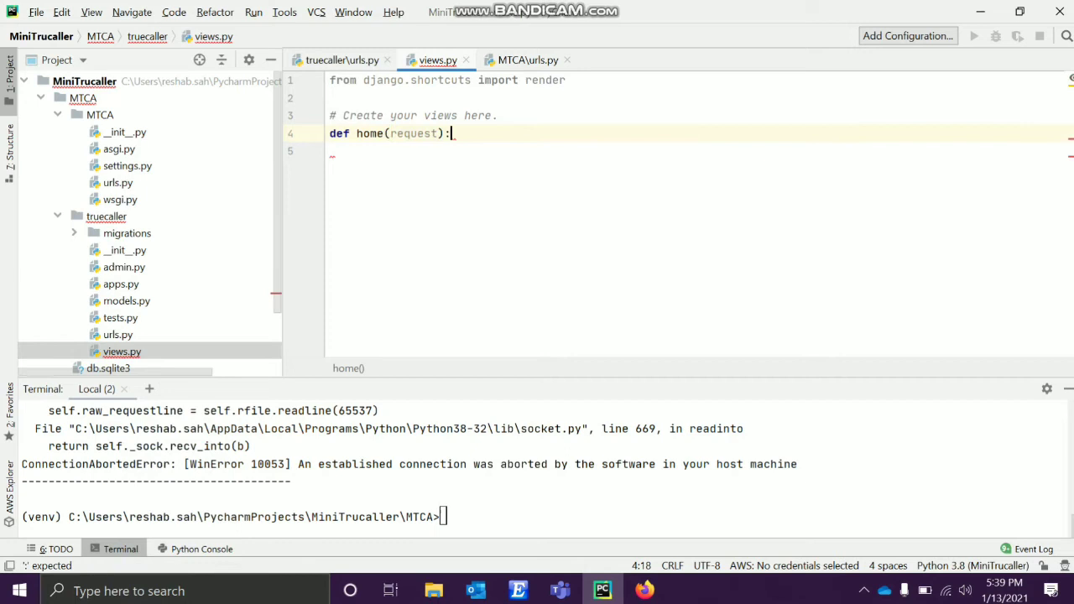
text(re)
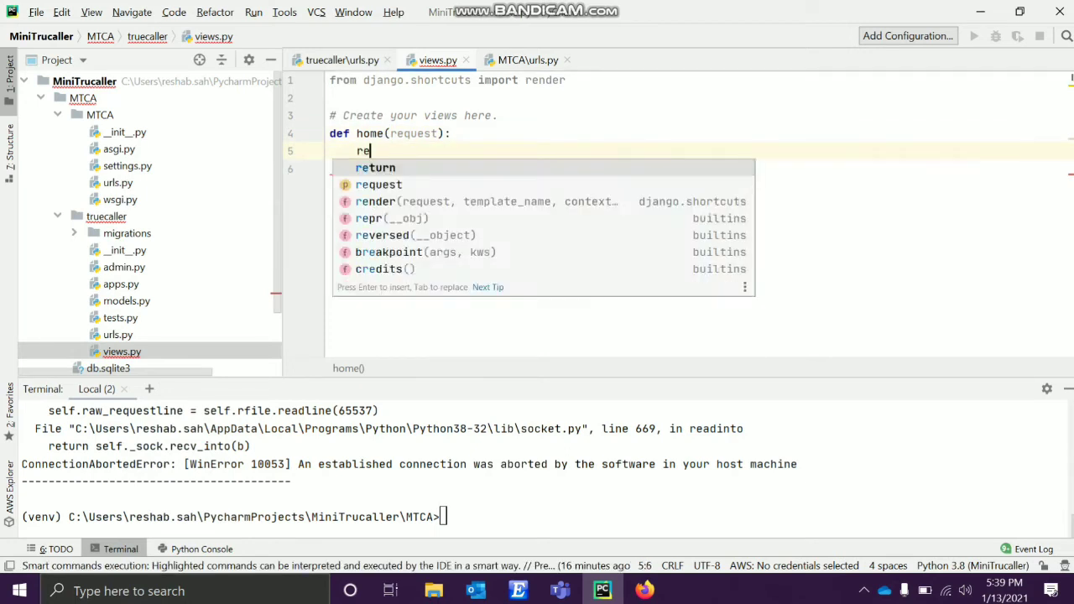
text(turn)
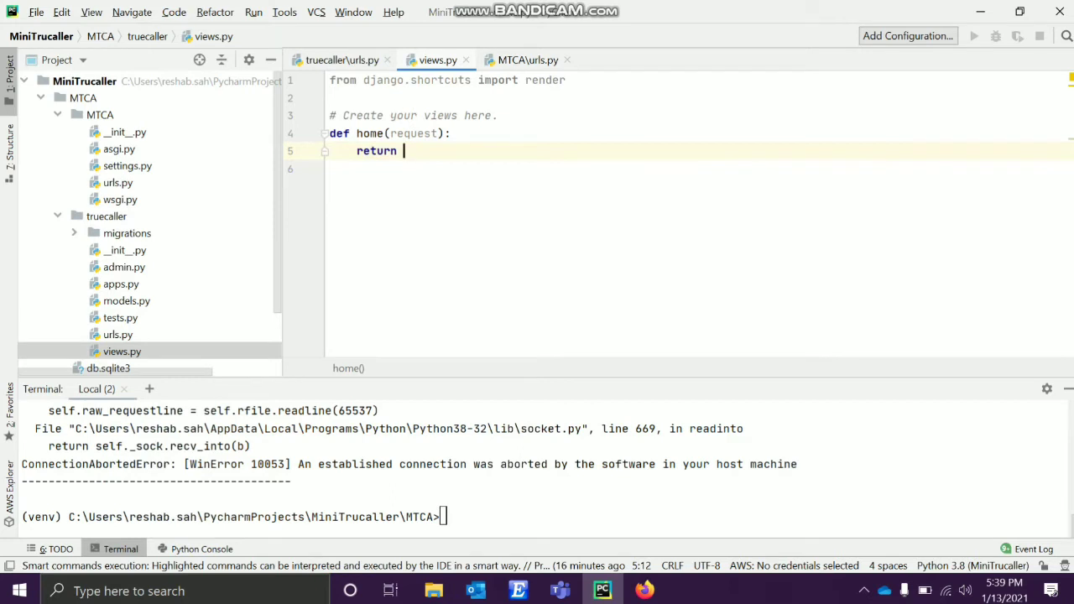
Import HttpResponse and return HttpResponse('Hi This is a trial'), then start the dev server on 127.0.0.1:8080.
click(567, 80)
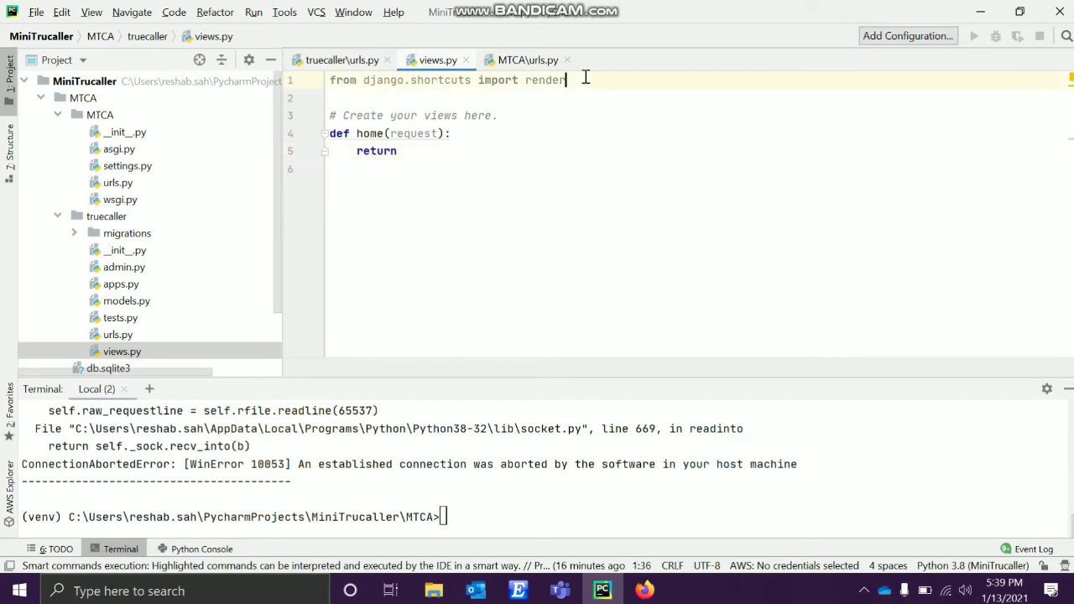
text(,HttpResponse)
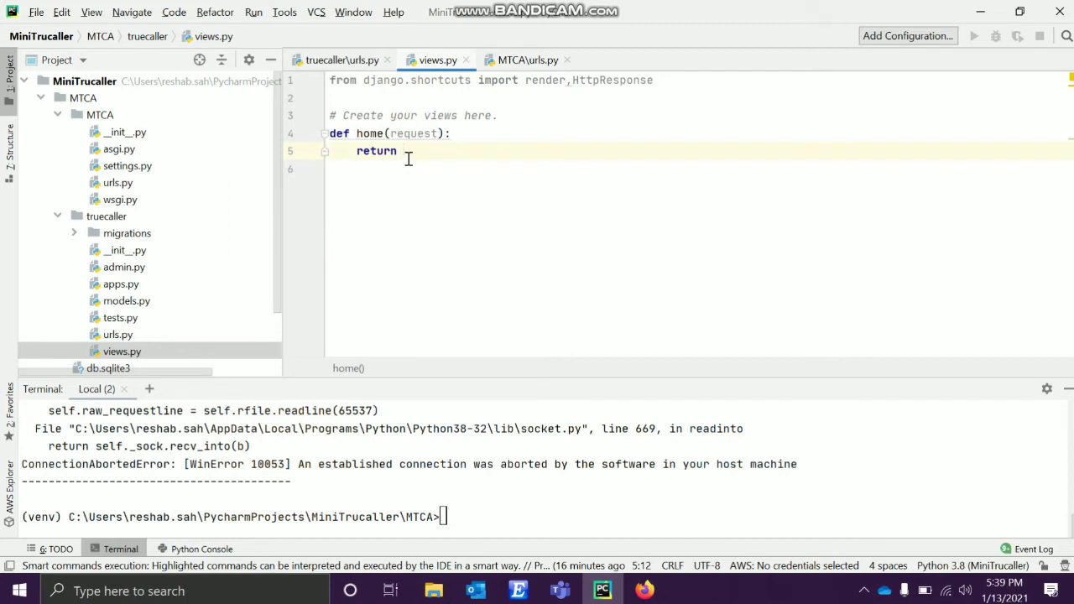
text(HttpResponse)
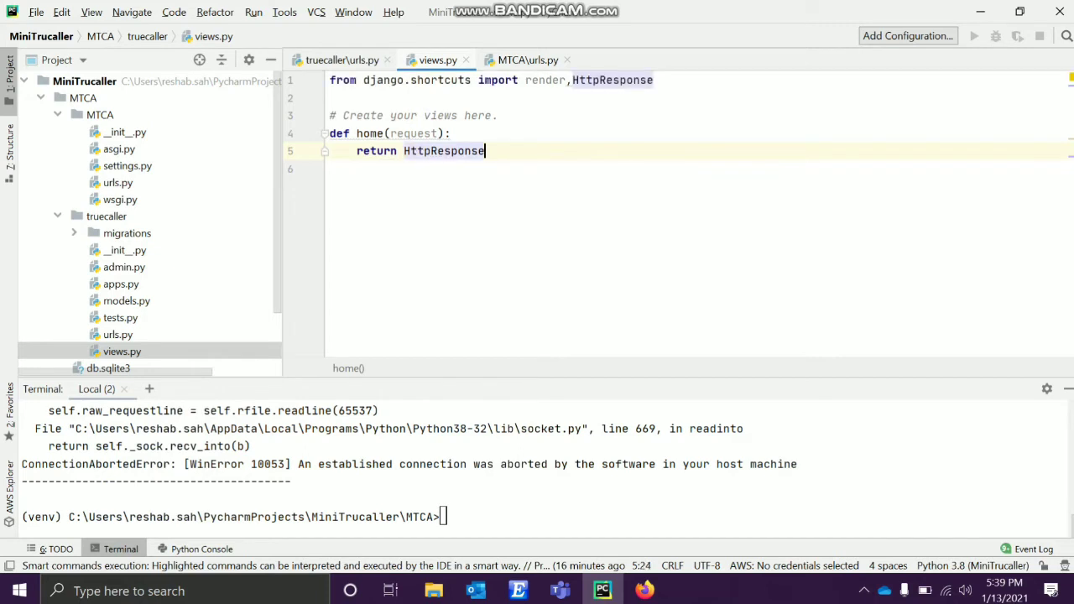
text((''))
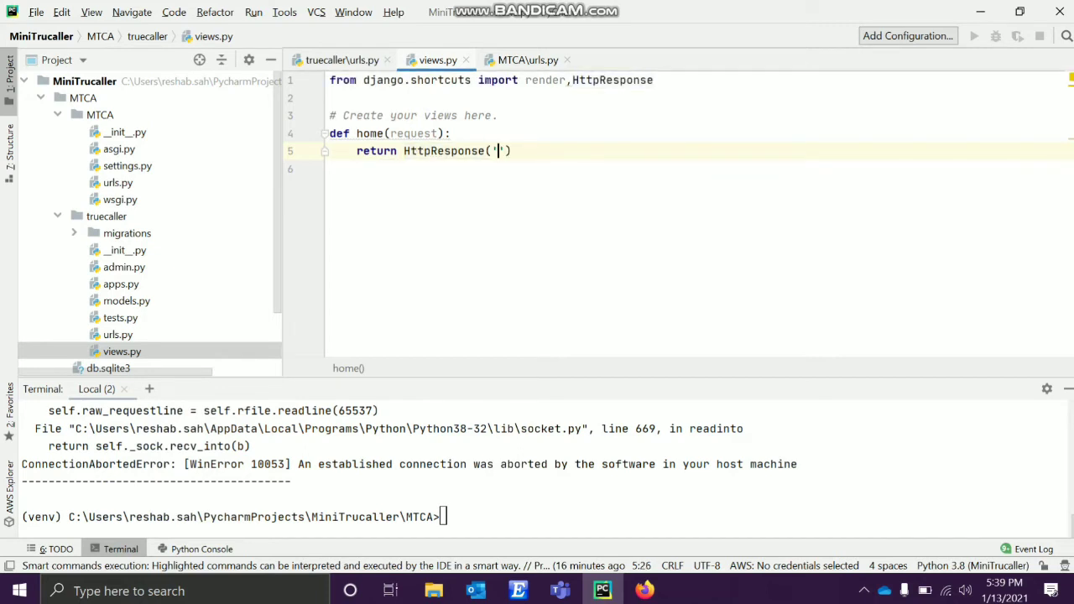
text(Hi This)
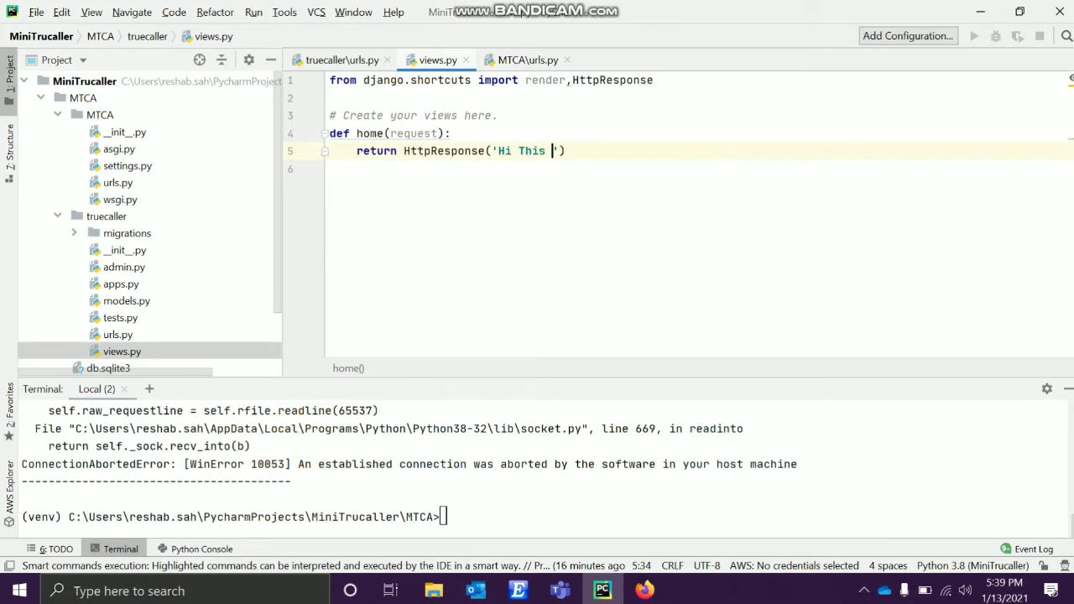
text(is)
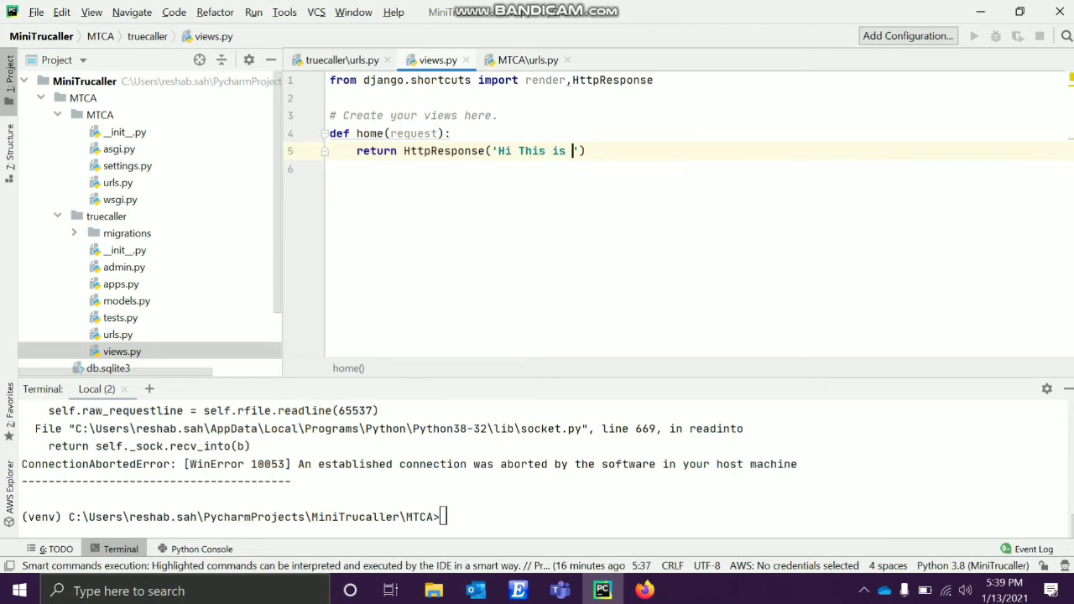
text(a tr)
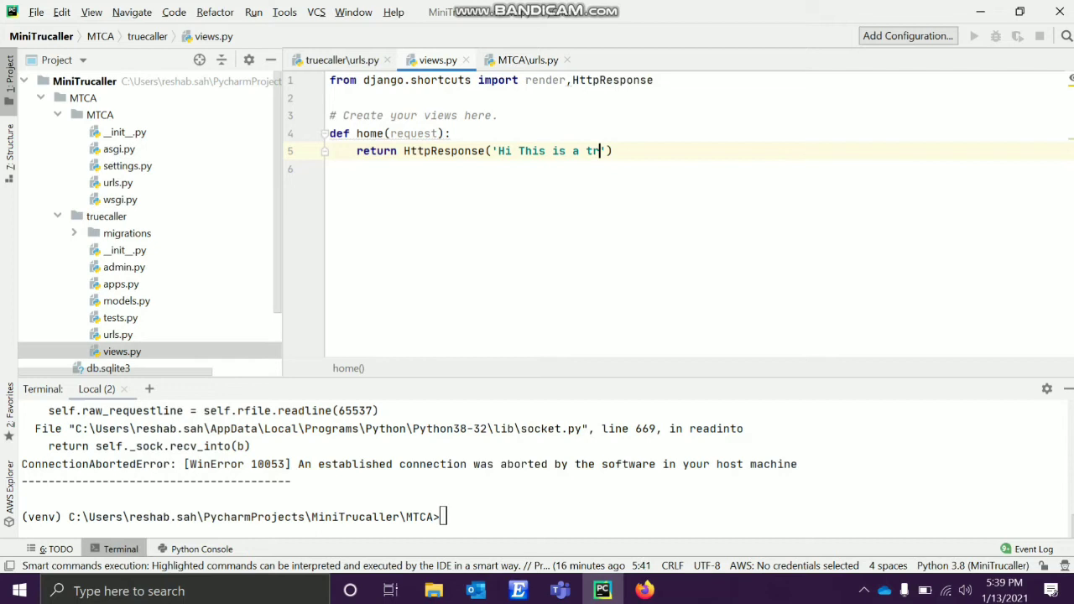
text(ial)
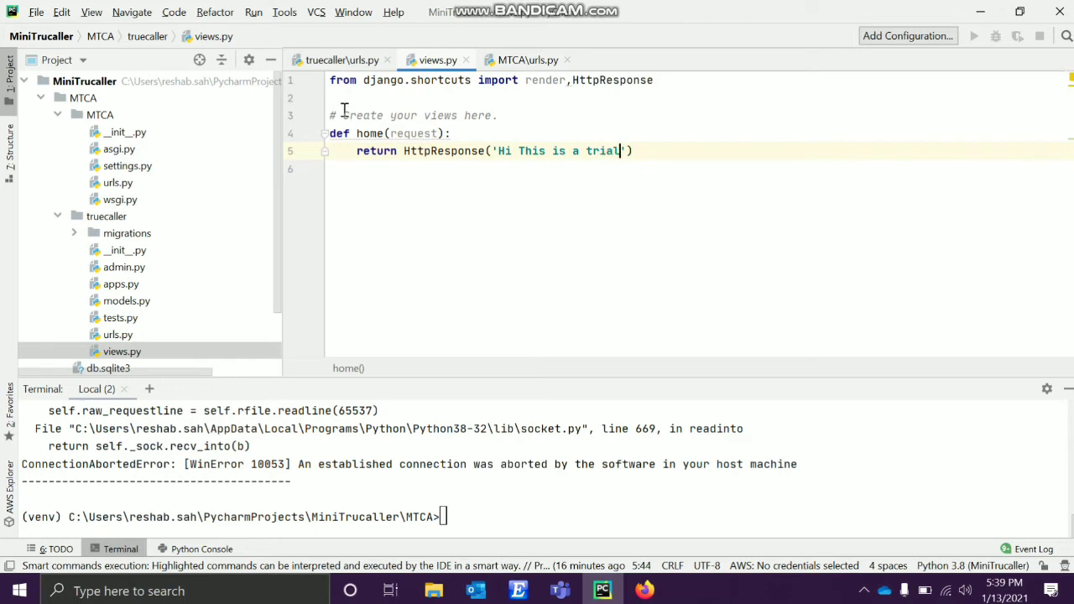
text(python manage.py runserver 127.0.0.1:8080)
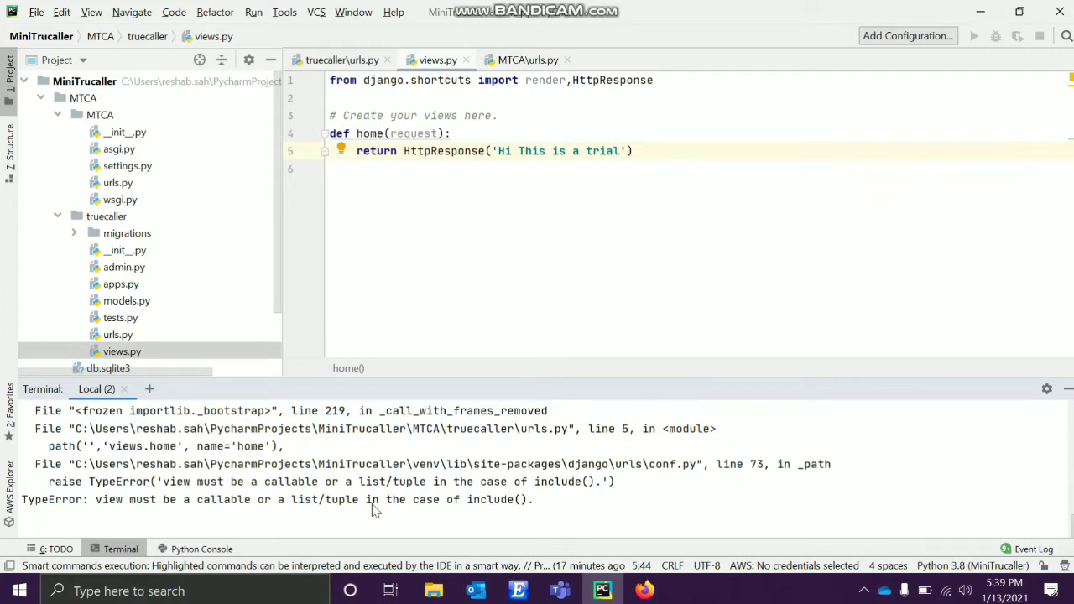
mouse_move(172, 510)
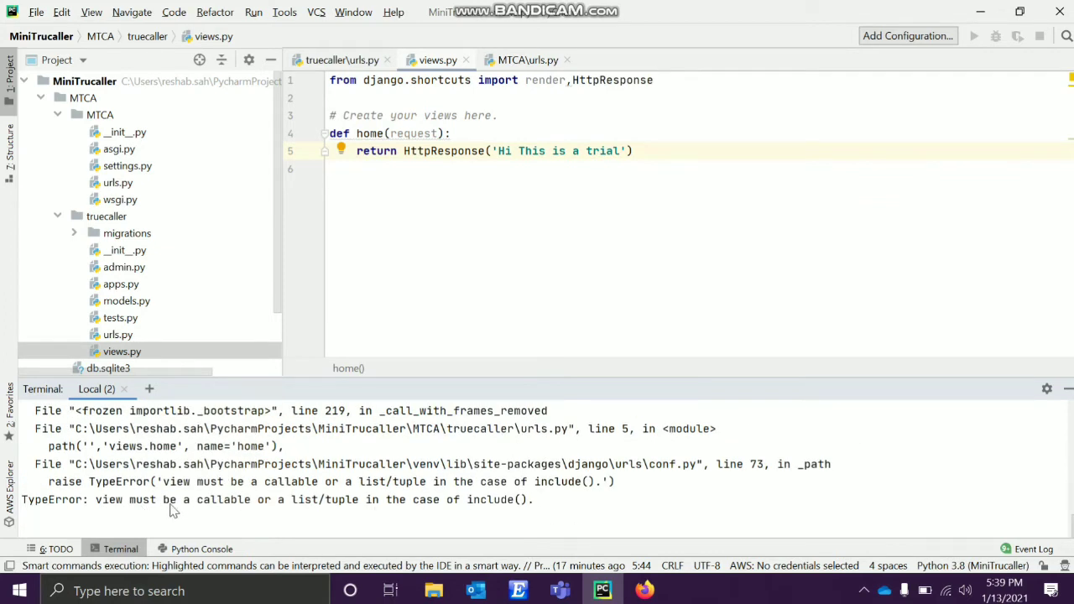
mouse_move(312, 510)
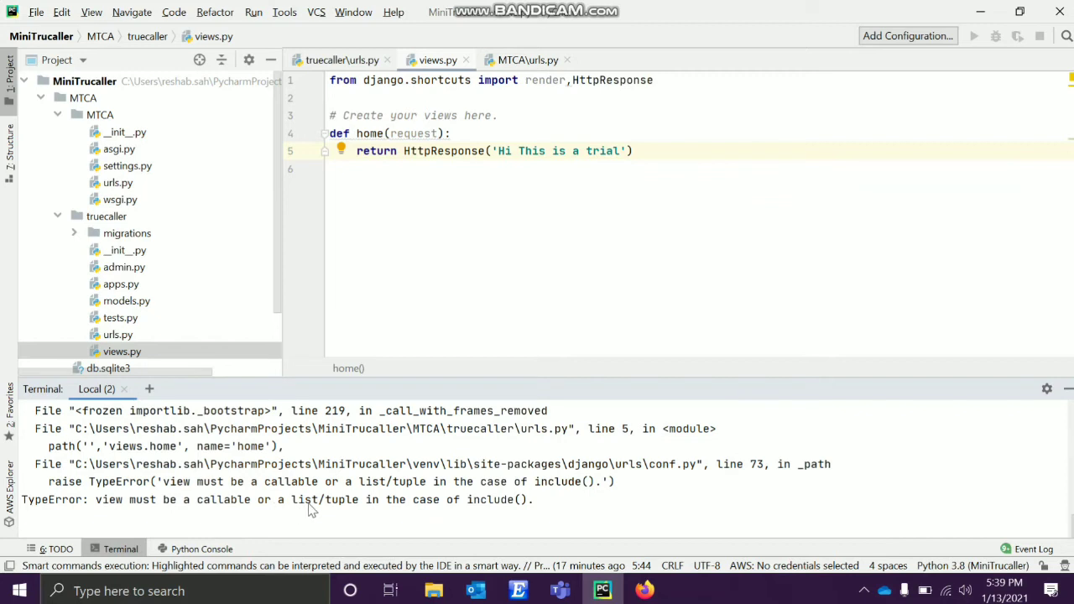
mouse_move(478, 180)
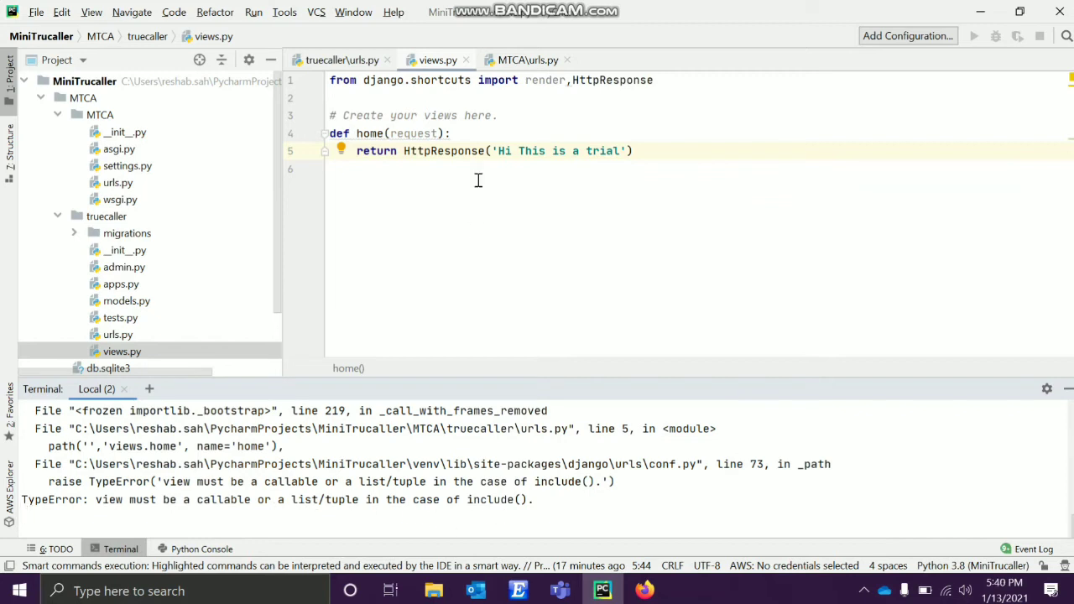
Add from . import views to the truecaller app's urls.py.
click(339, 60)
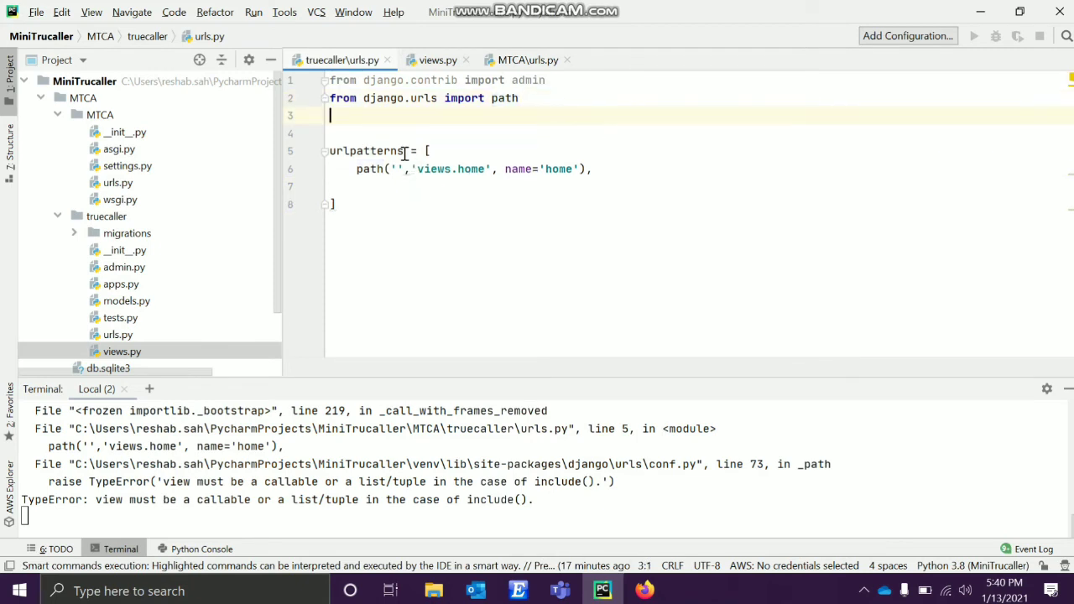
text(from)
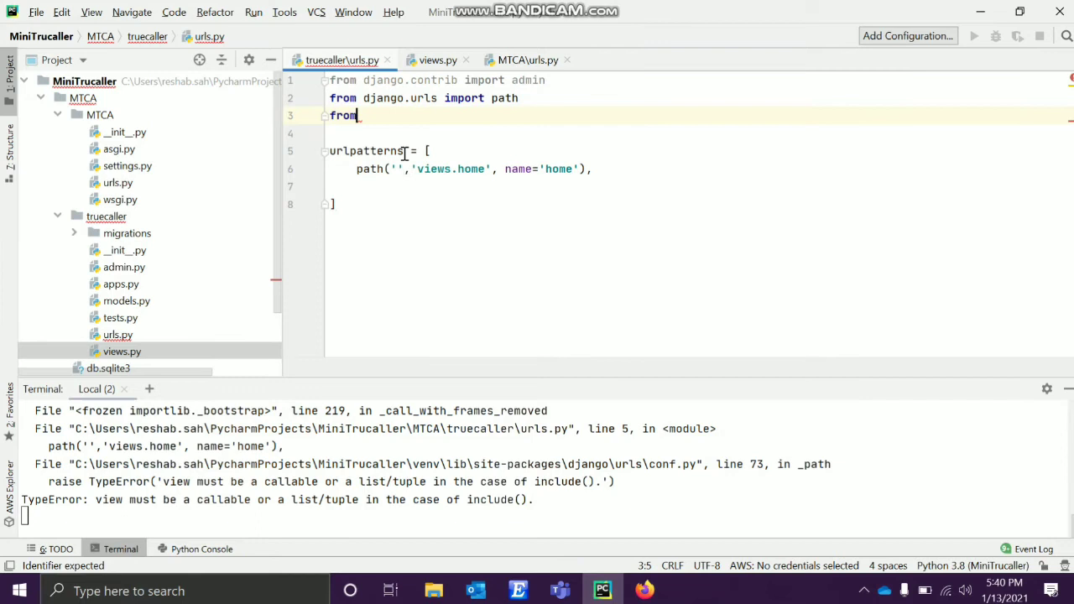
text(.)
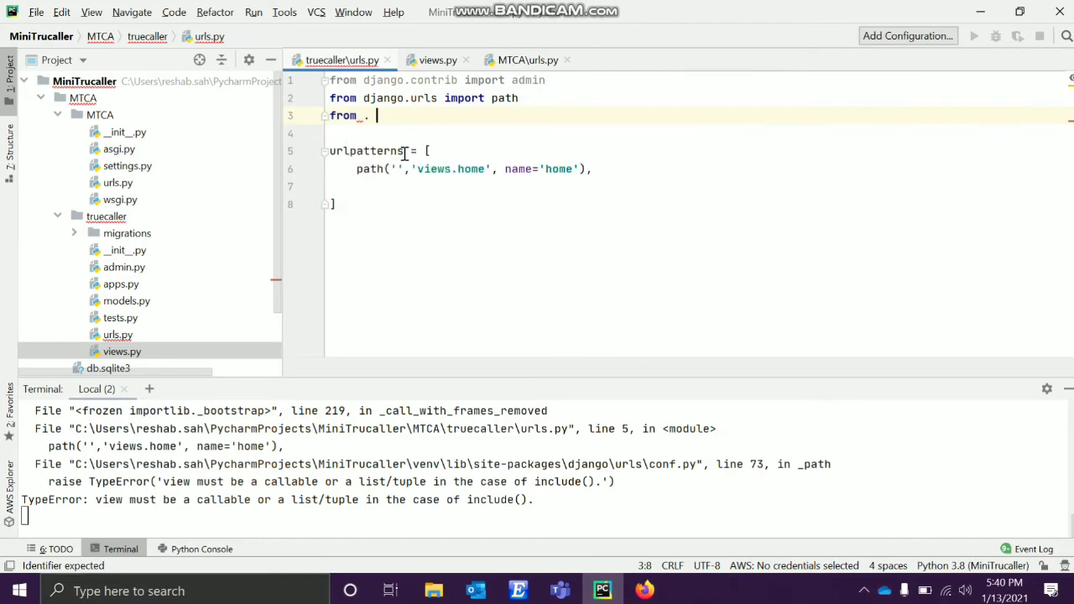
text(i)
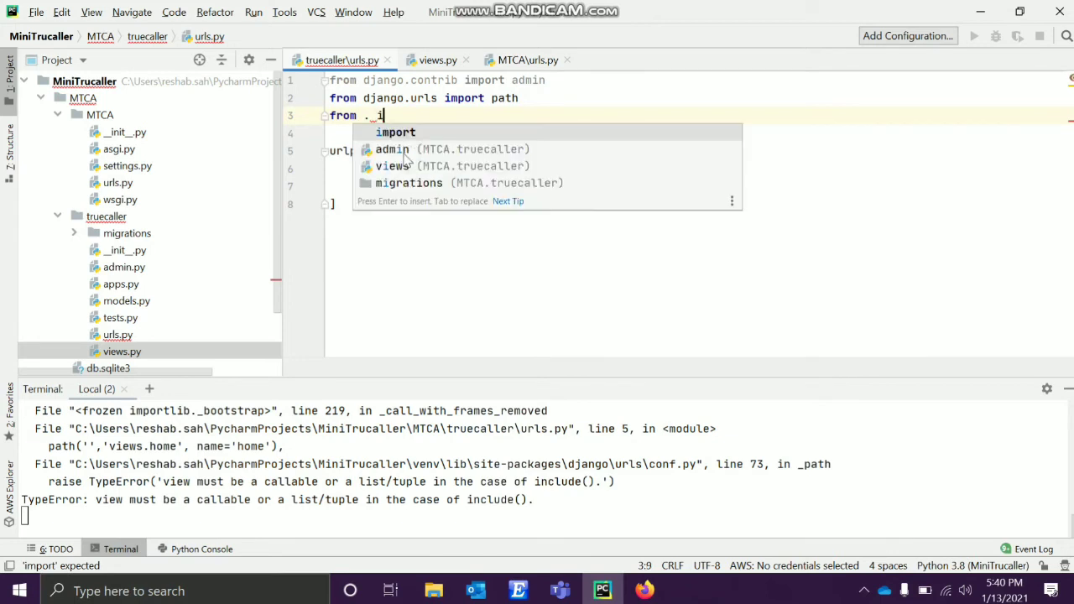
text(import_v)
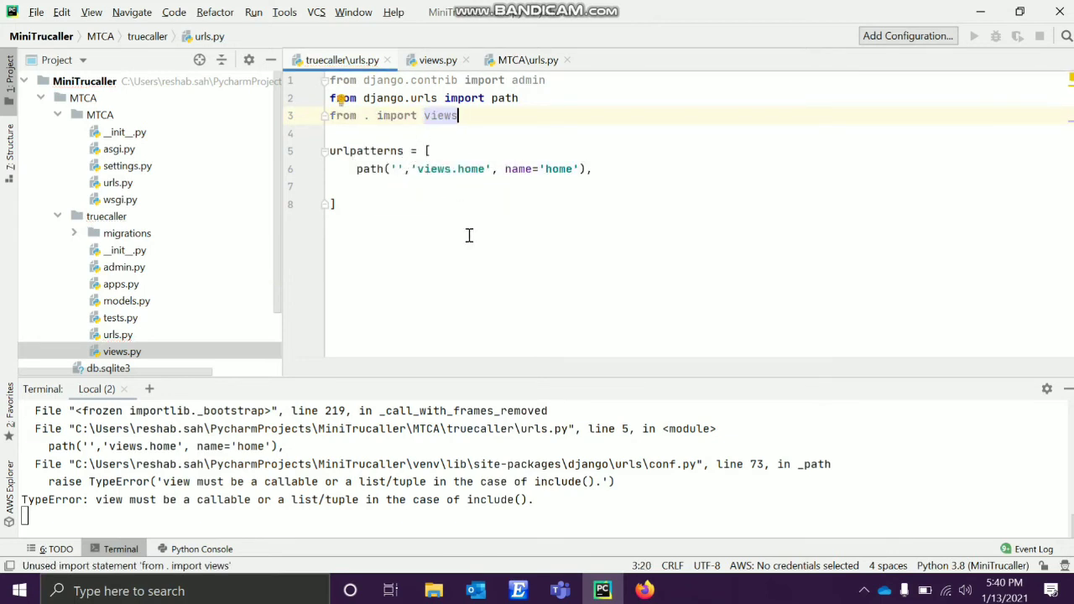
click(334, 204)
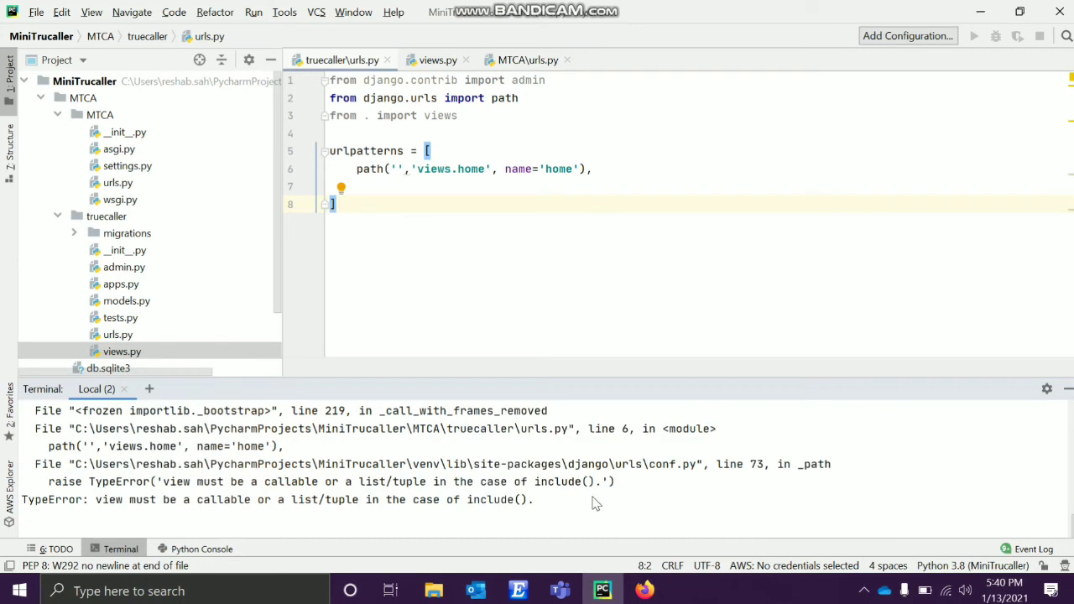
mouse_move(238, 511)
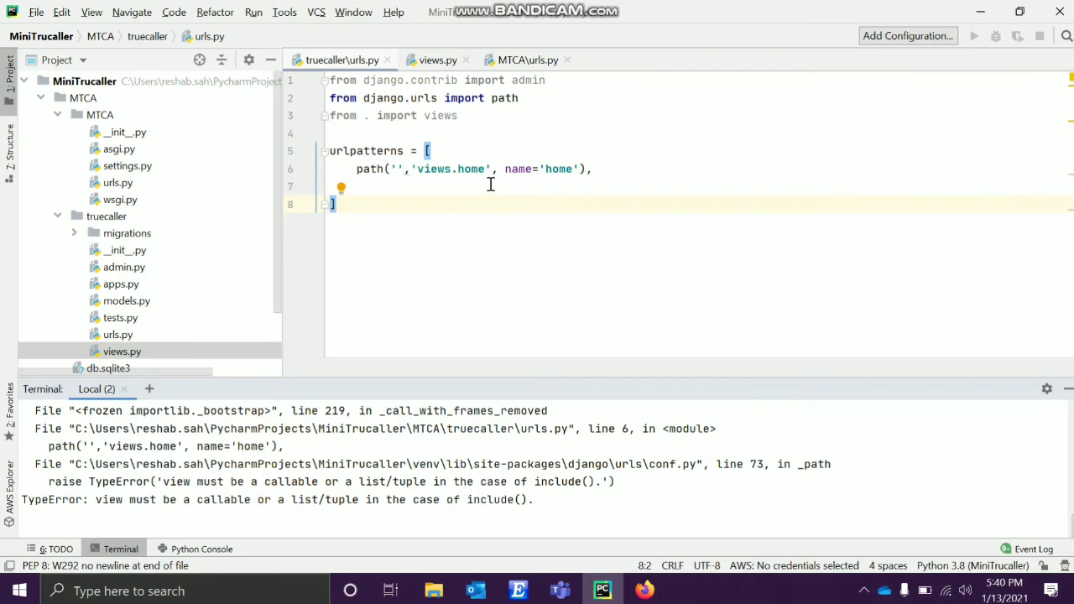
Remove the quotes so the empty path routes to views.home as a callable.
click(485, 168)
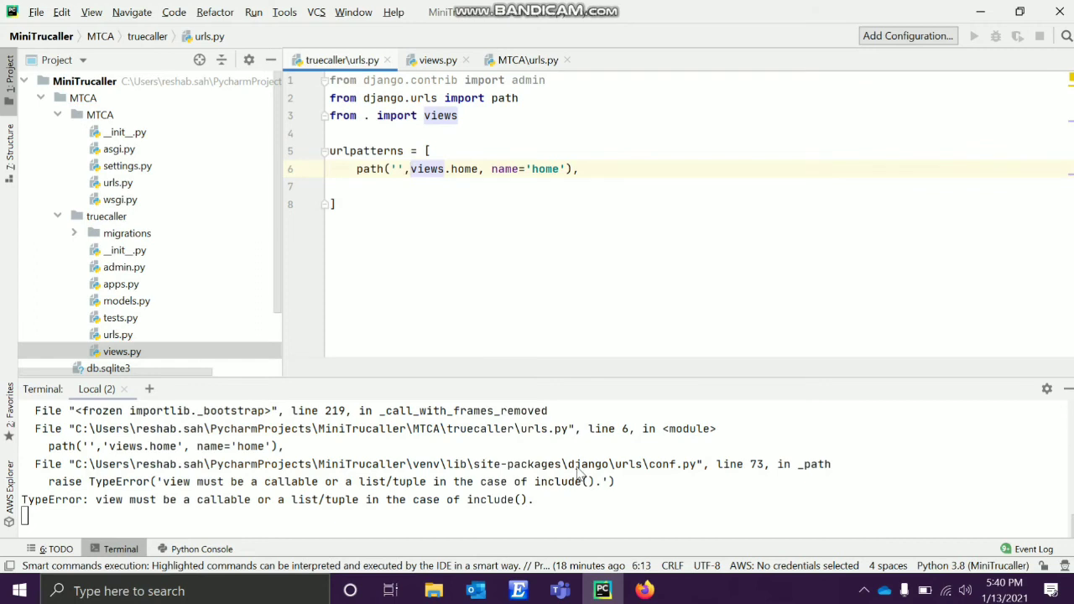
click(332, 205)
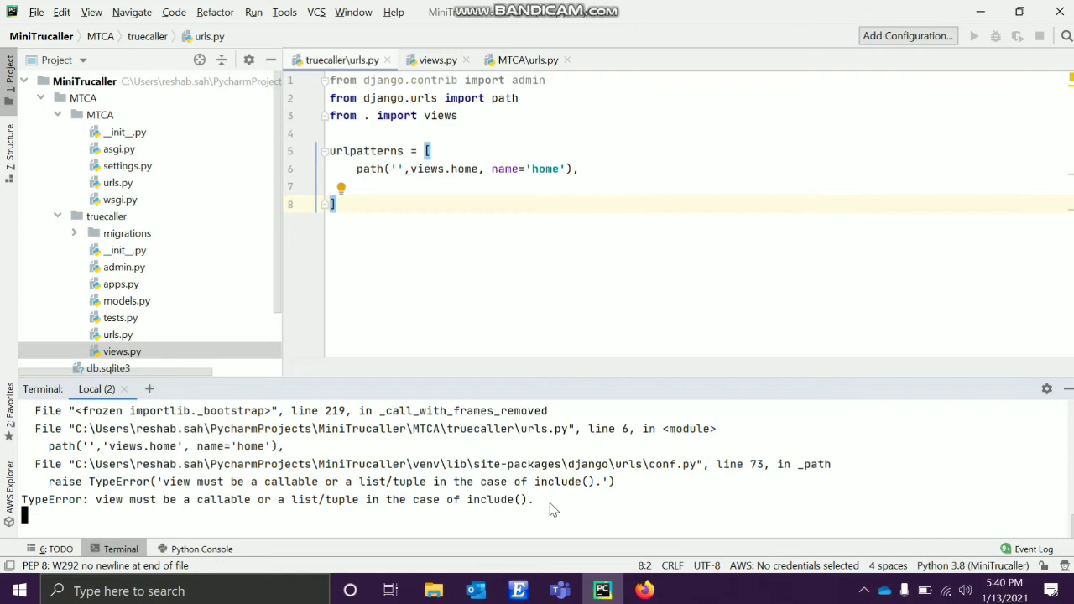
Run python manage.py runserver 127.0.0.1:8080 and switch to Firefox.
text(python manage.py runserver 127.0.0.1:8080)
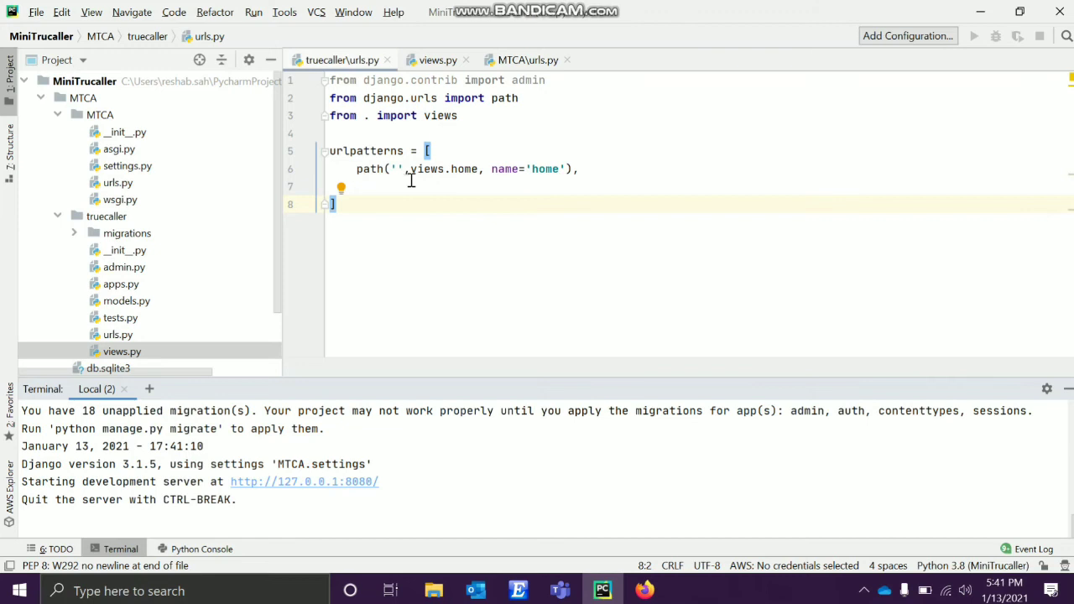
mouse_move(440, 167)
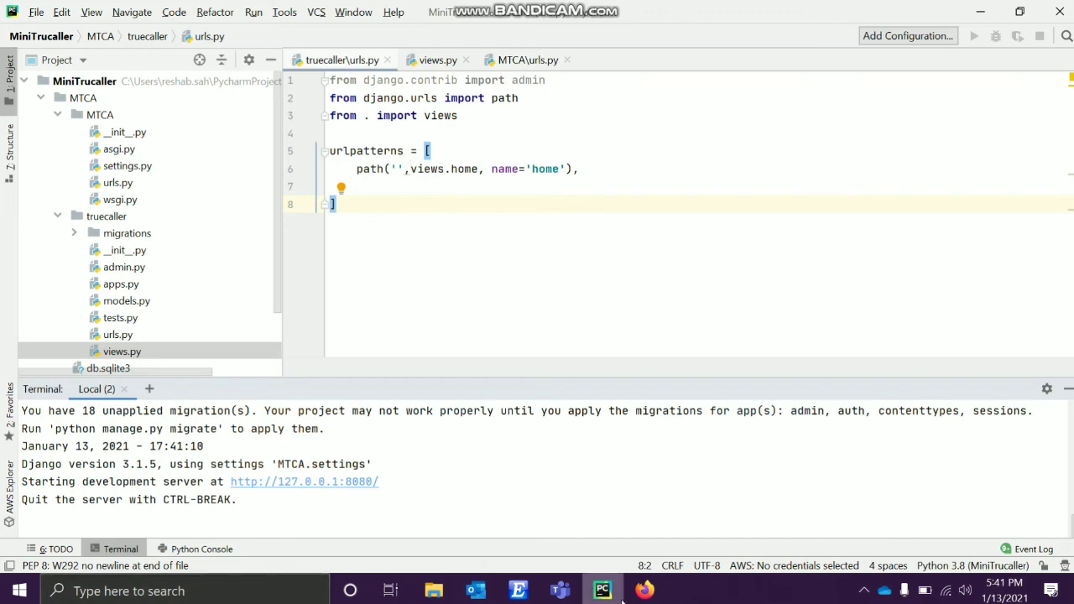
click(645, 591)
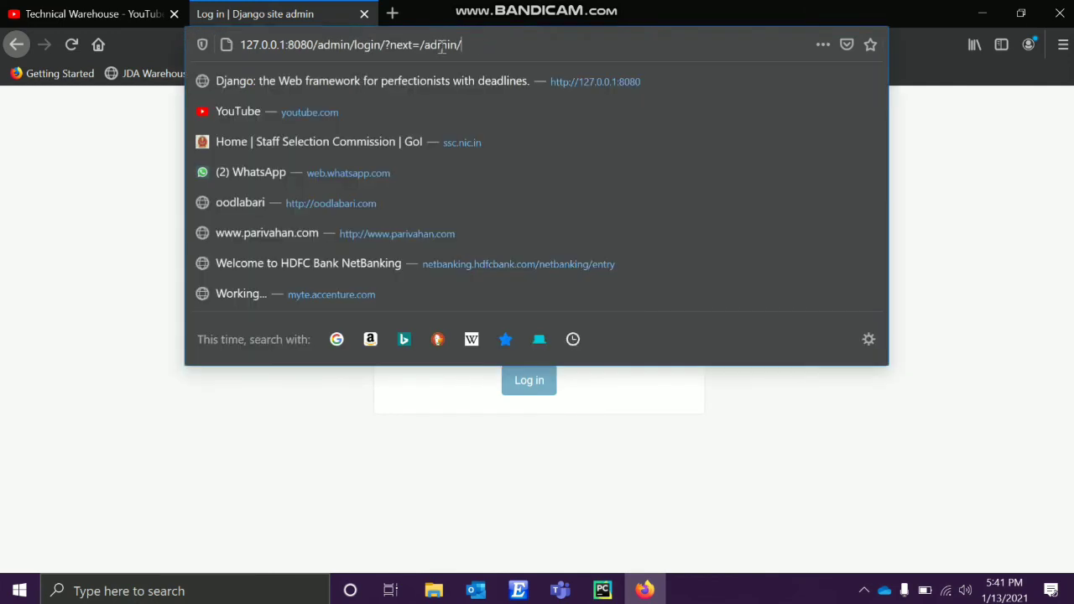
Load 127.0.0.1:8080/ to see 'Hi This is a trial', then return to PyCharm.
text(127.0.0.1:8080/)
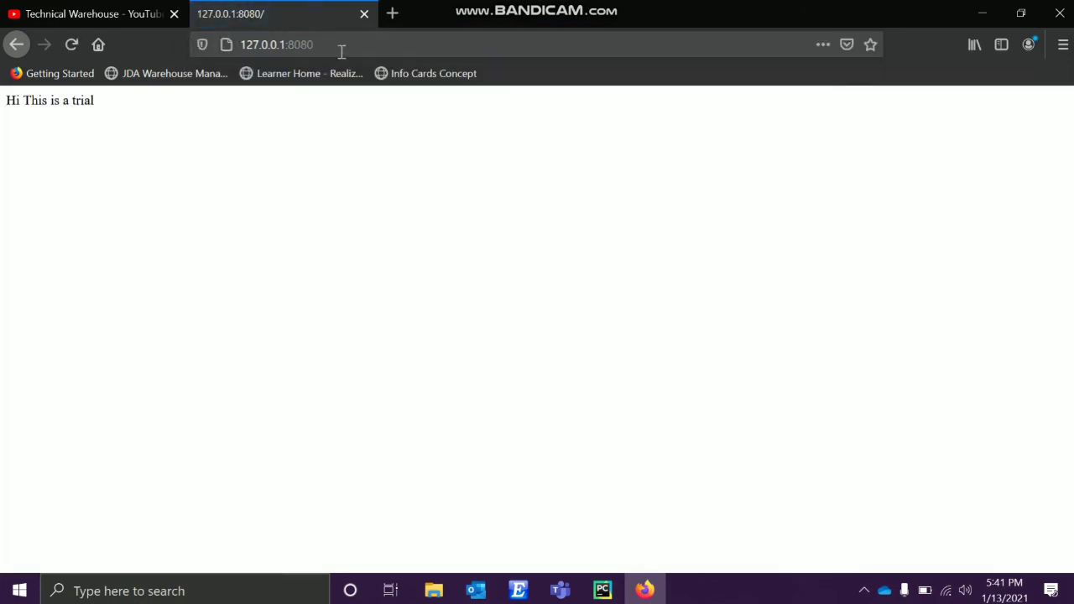
mouse_move(245, 52)
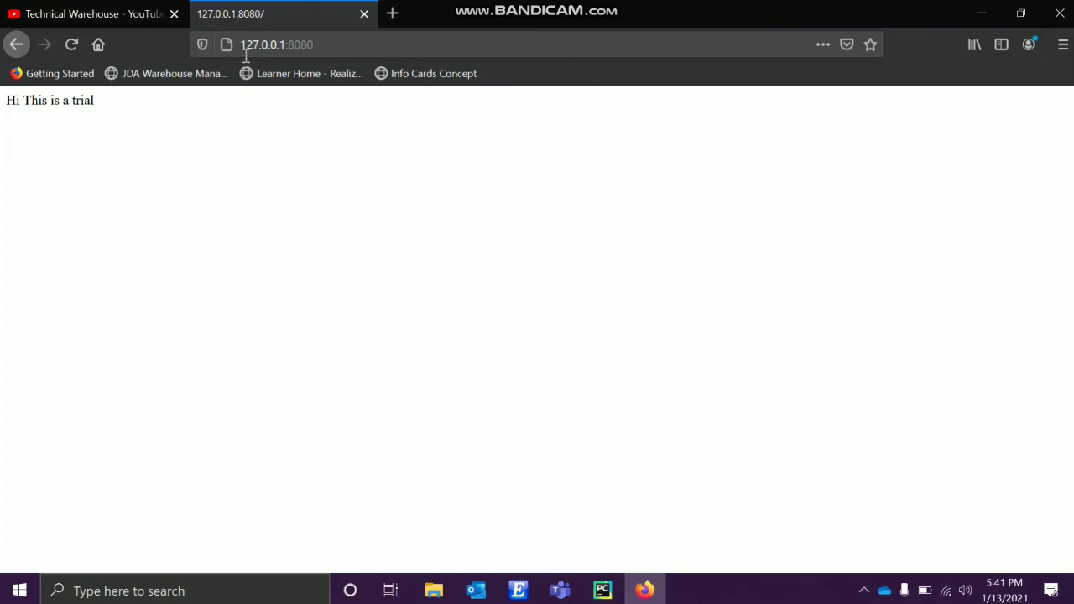
mouse_move(737, 275)
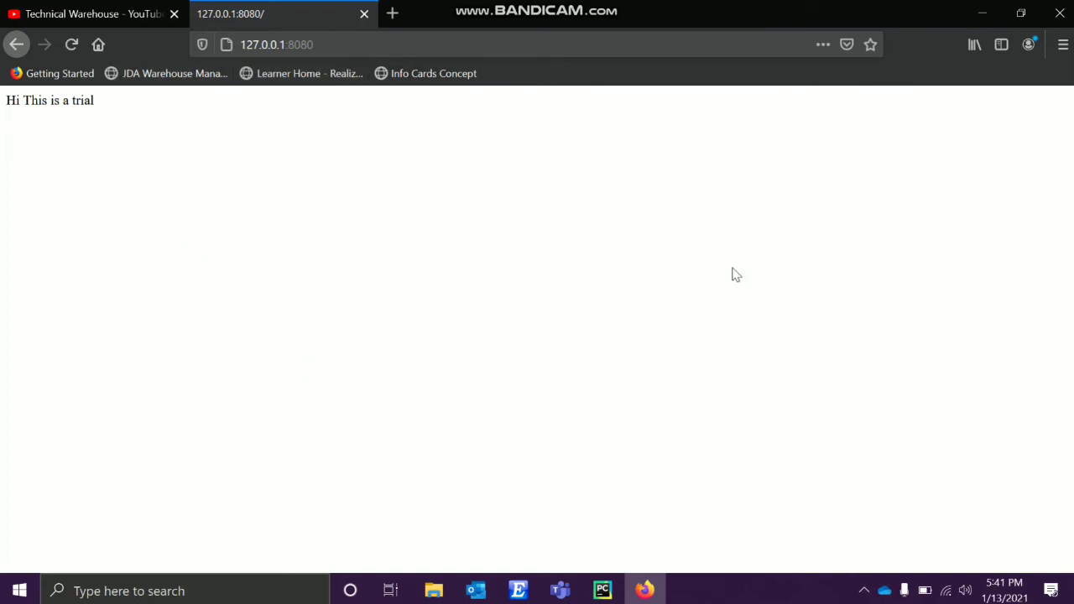
click(603, 591)
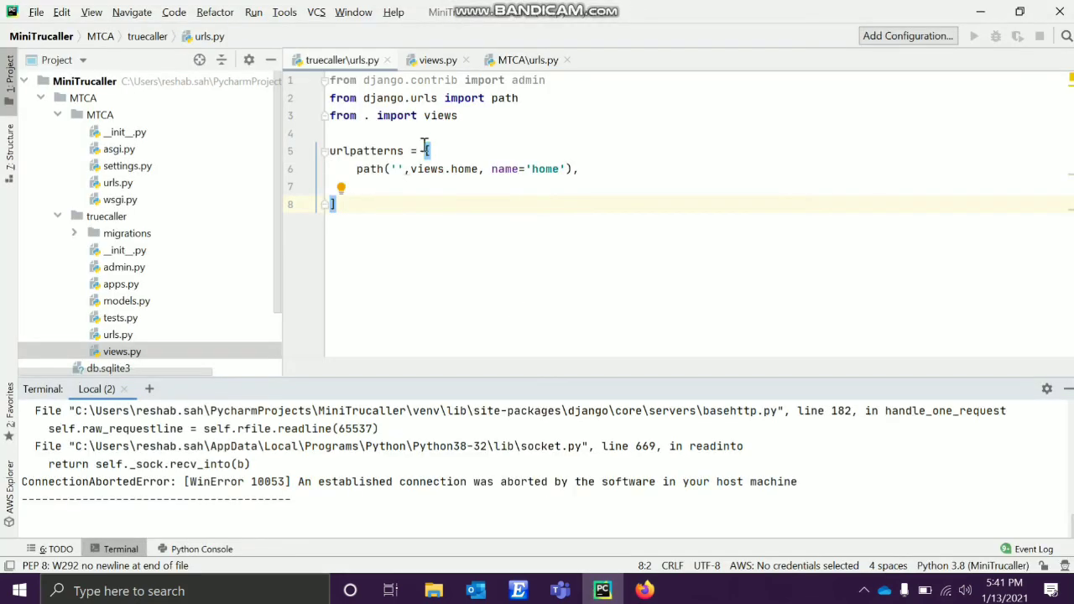
Review MTCA\urls.py, truecaller\urls.py and views.py, checking the browser once more.
click(525, 61)
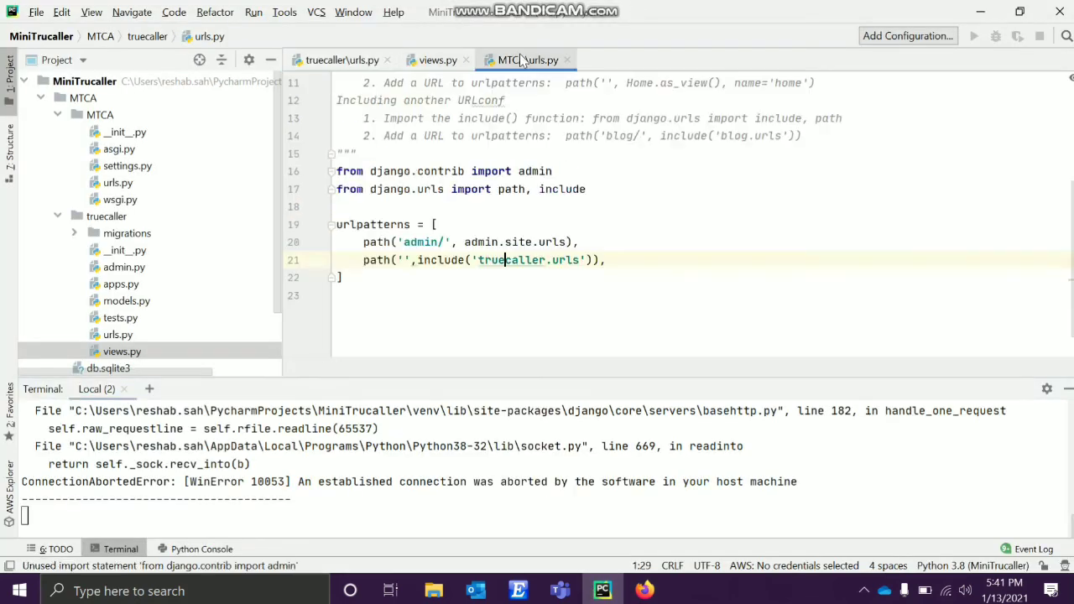
click(403, 260)
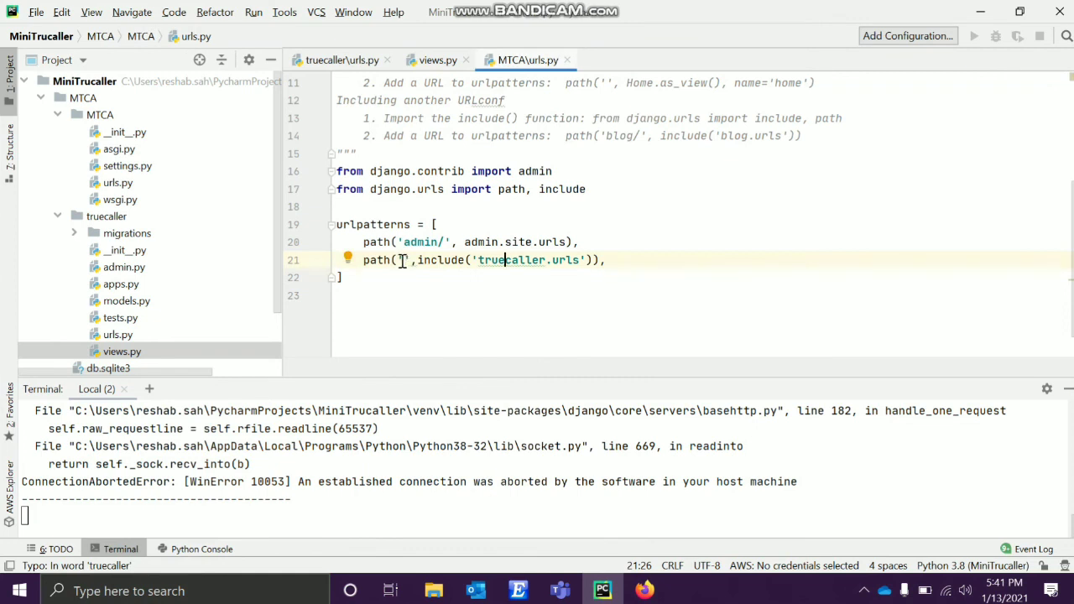
mouse_move(403, 260)
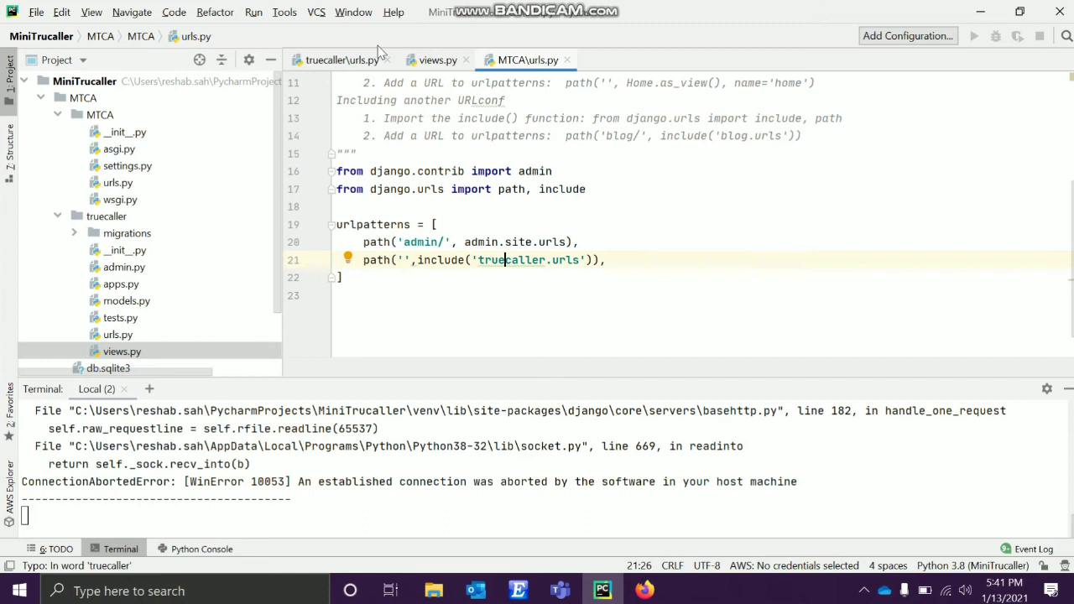
click(341, 61)
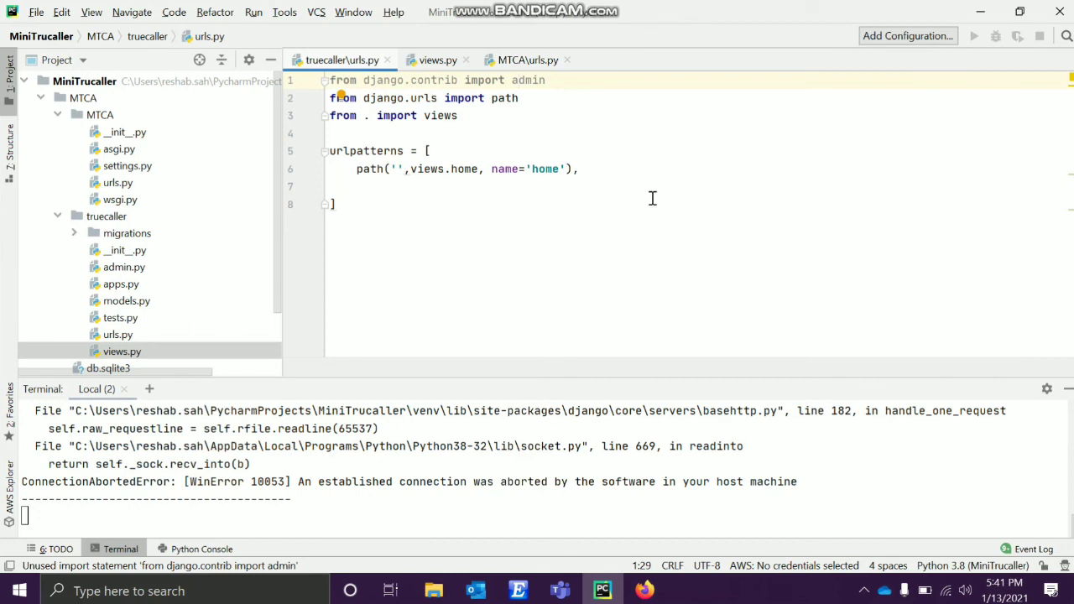
mouse_move(356, 164)
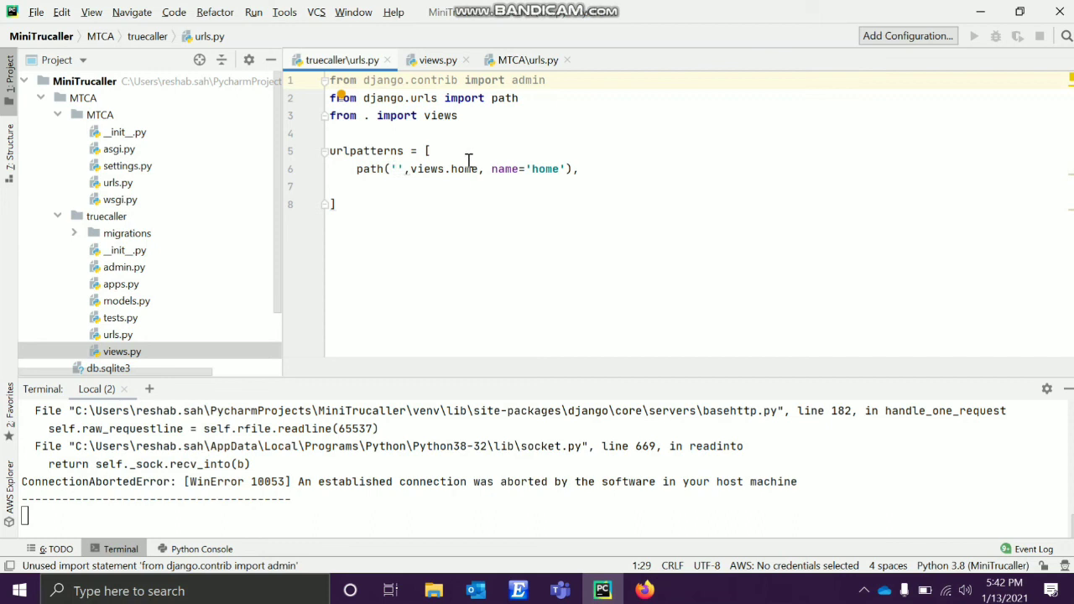
mouse_move(428, 168)
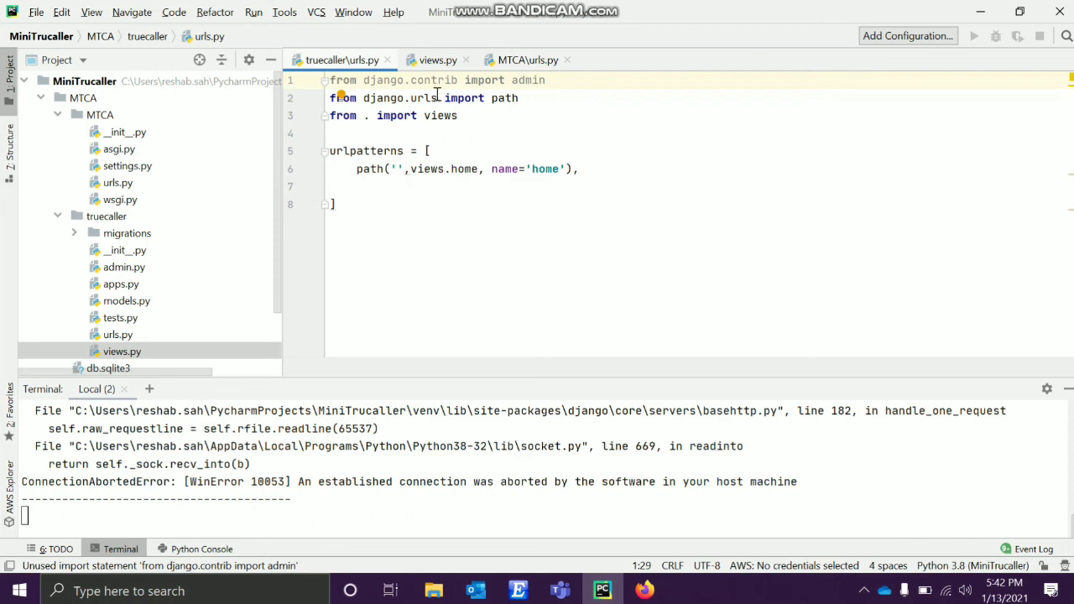
click(436, 60)
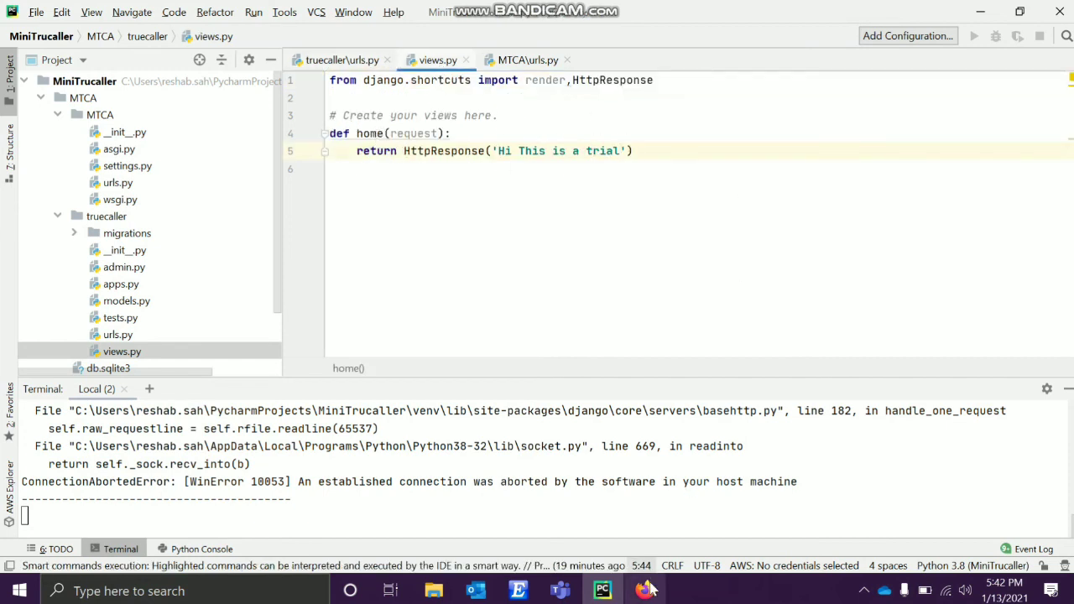
click(645, 591)
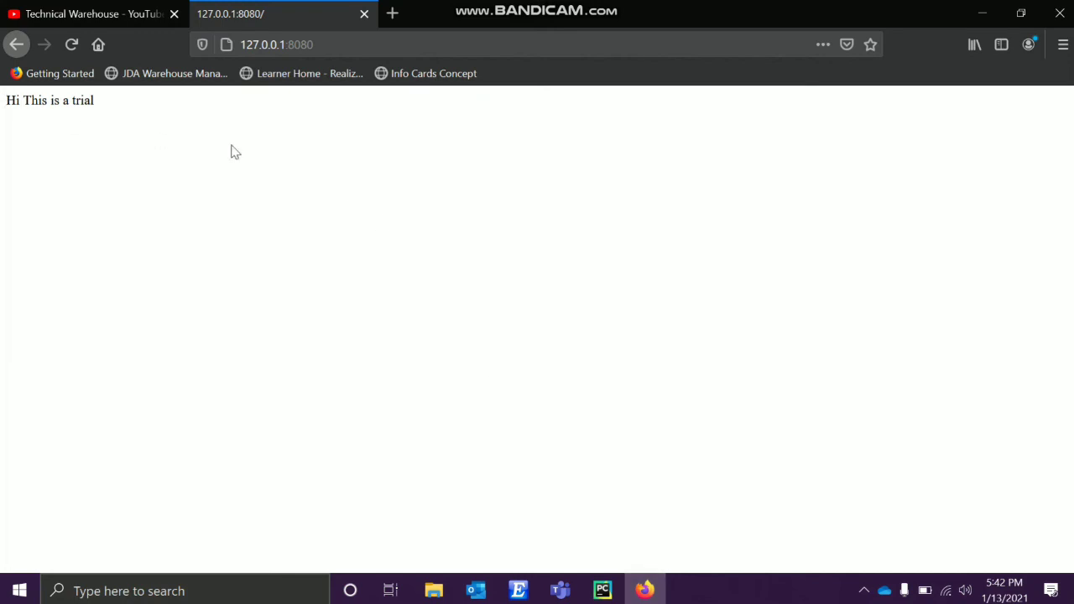
click(603, 591)
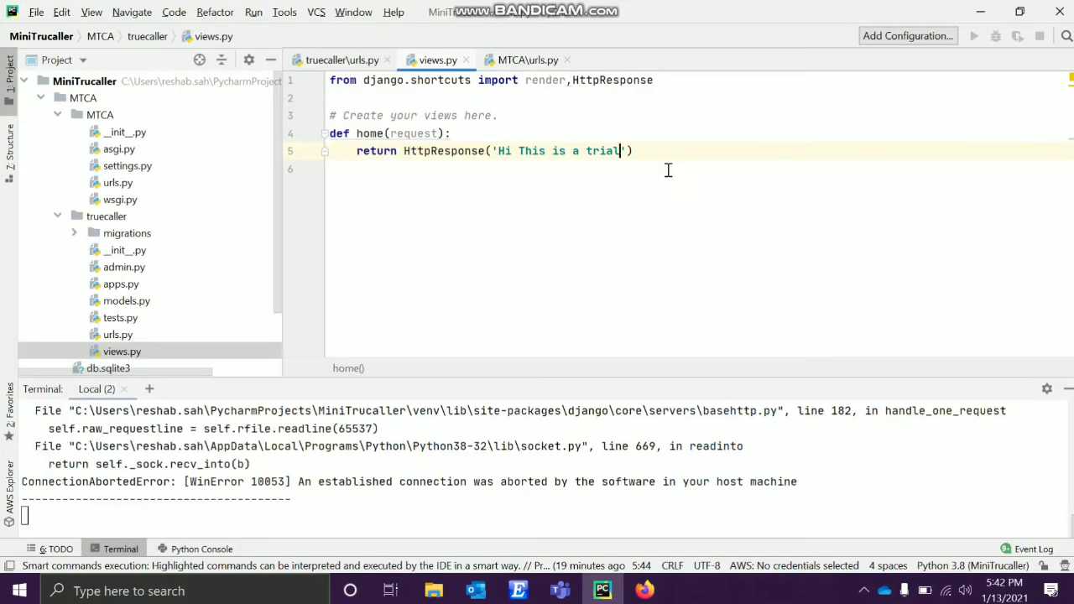